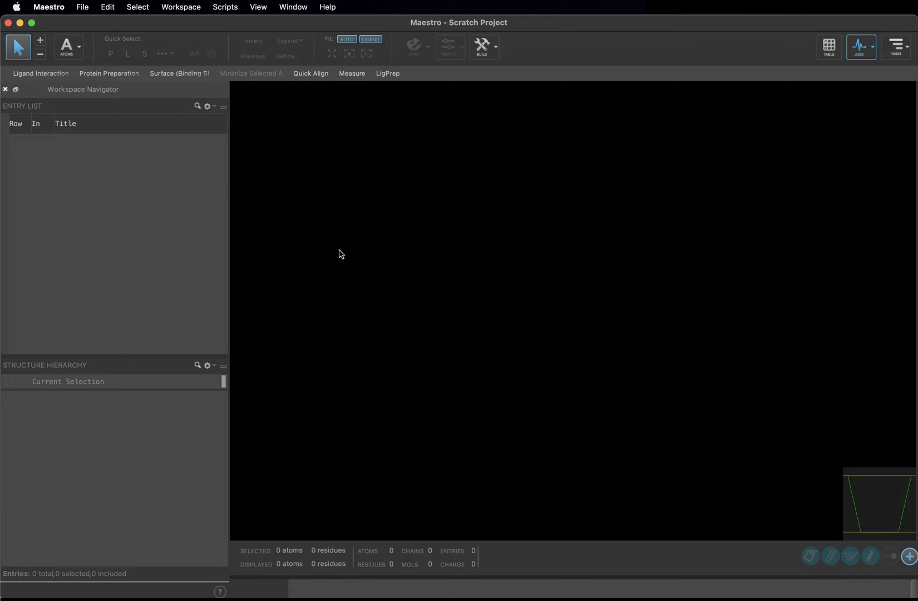
Step: Load the Ligand_Designer project from the Desktop and dismiss the scratch-project notice
left_click(82, 6)
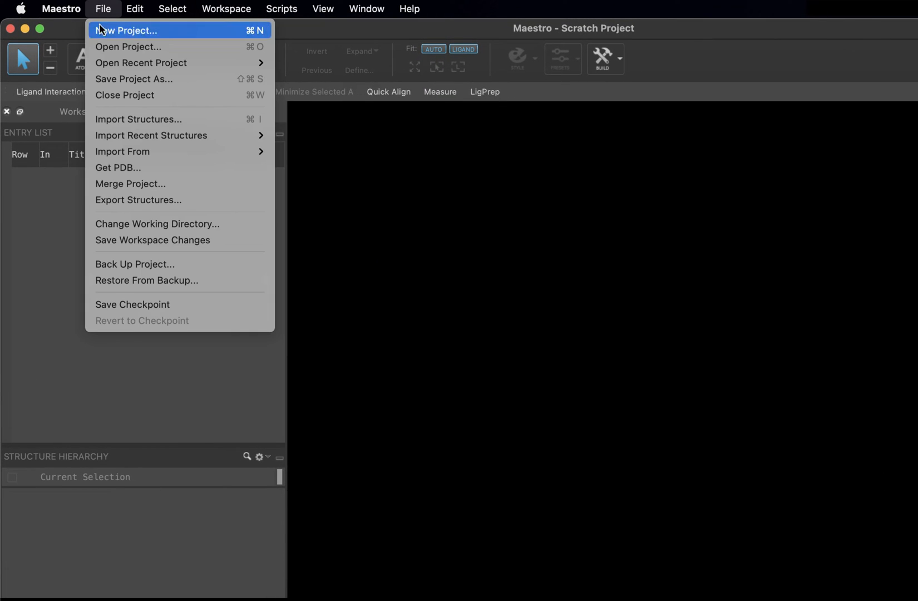
left_click(128, 47)
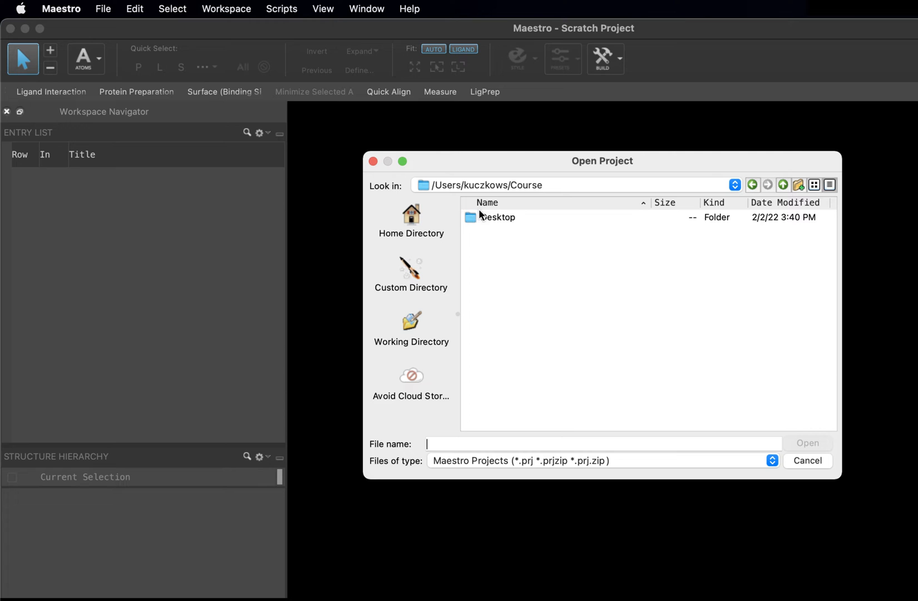
double_click(498, 217)
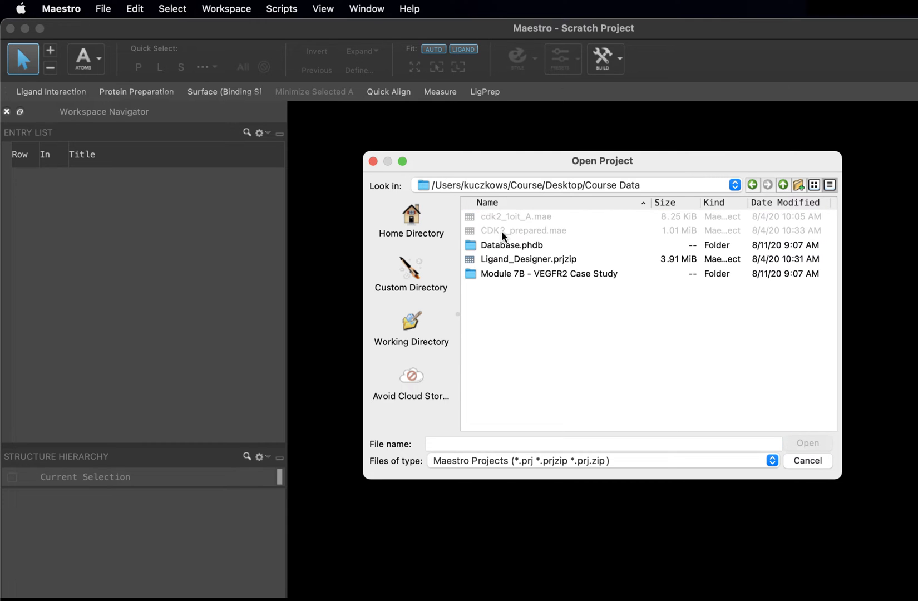
left_click(527, 259)
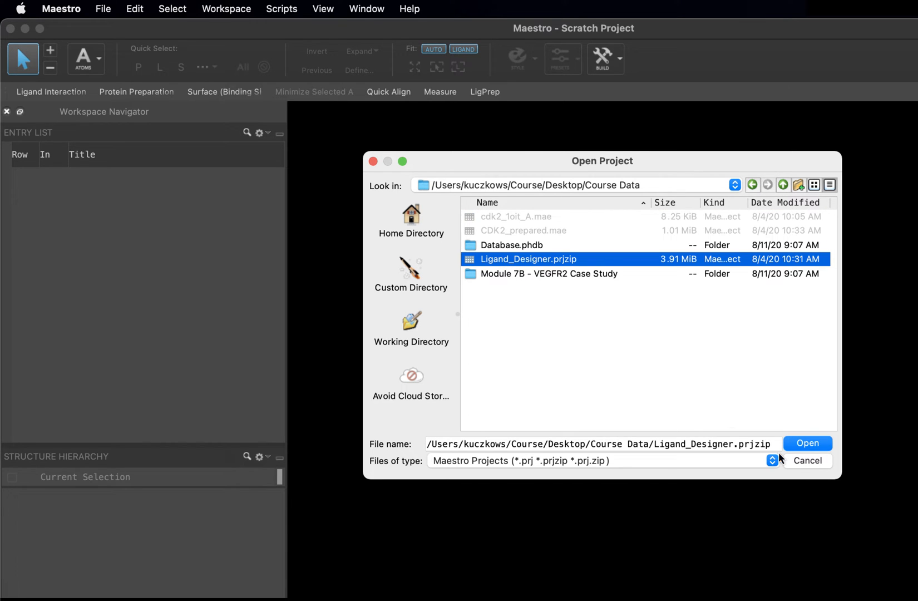
left_click(807, 443)
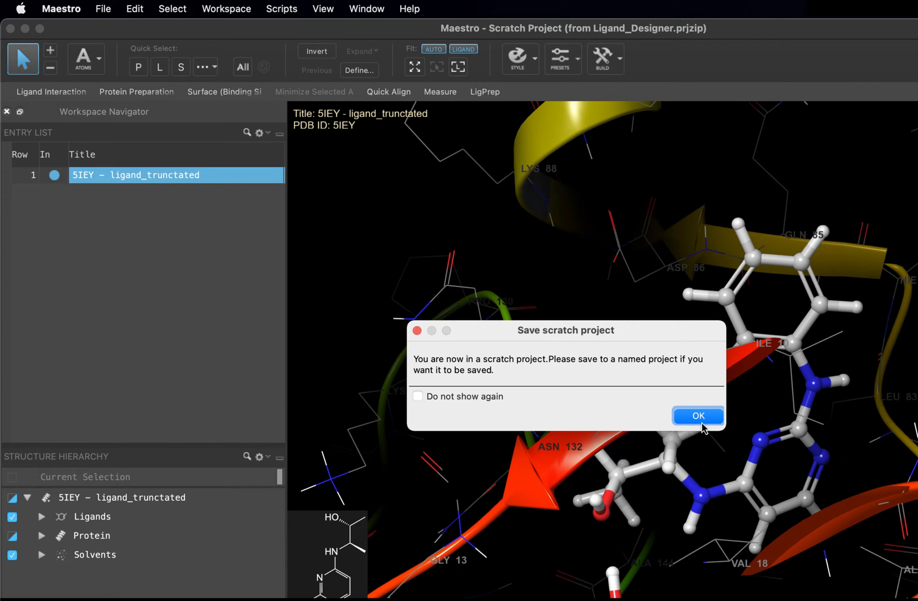
left_click(696, 415)
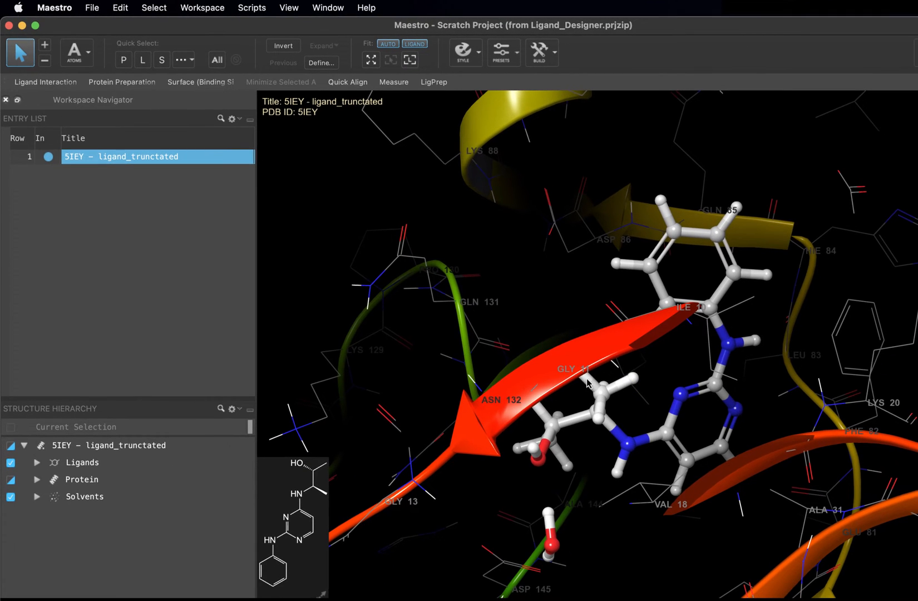
mouse_move(145, 187)
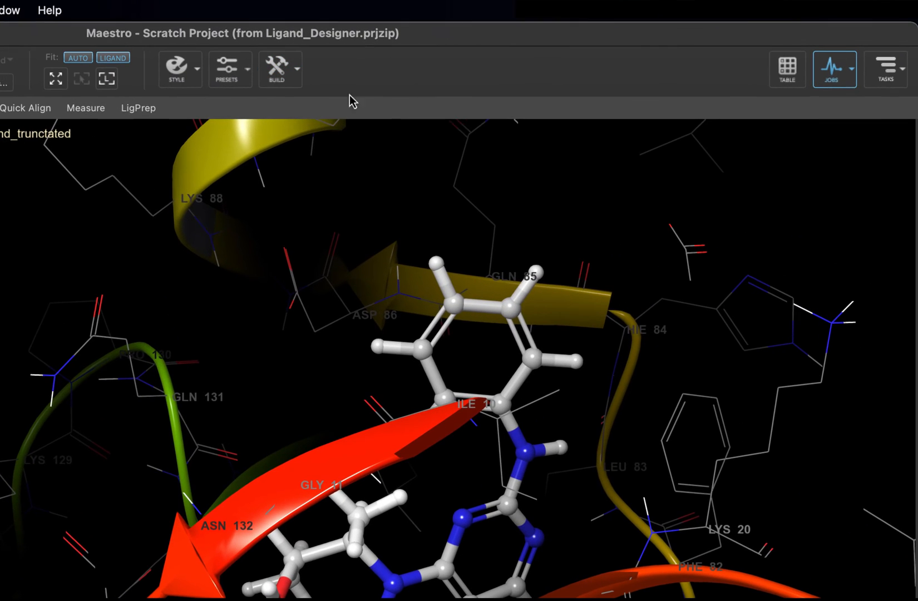
Step: Find 'ligand d' in Tasks and launch the Ligand Designer panel
left_click(885, 69)
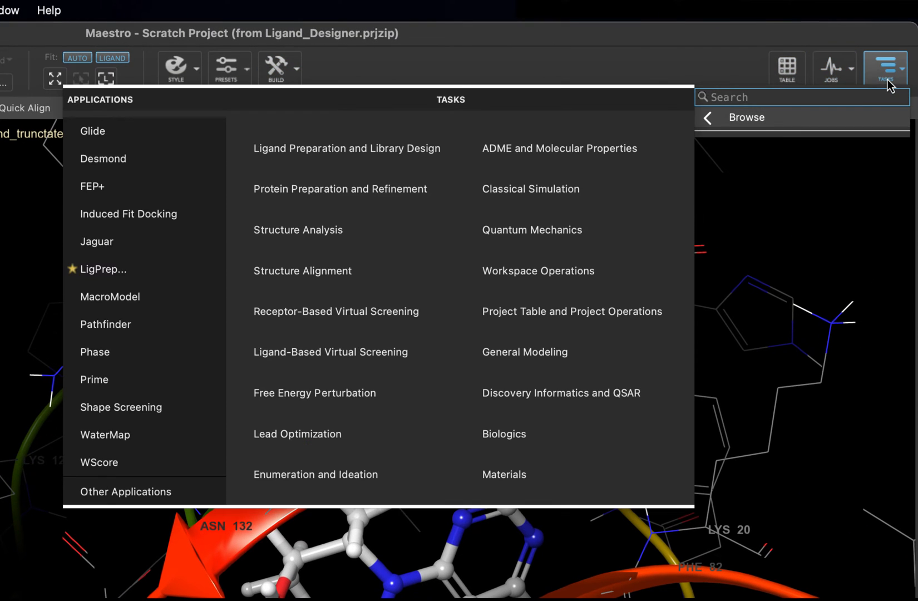
type("ligand des")
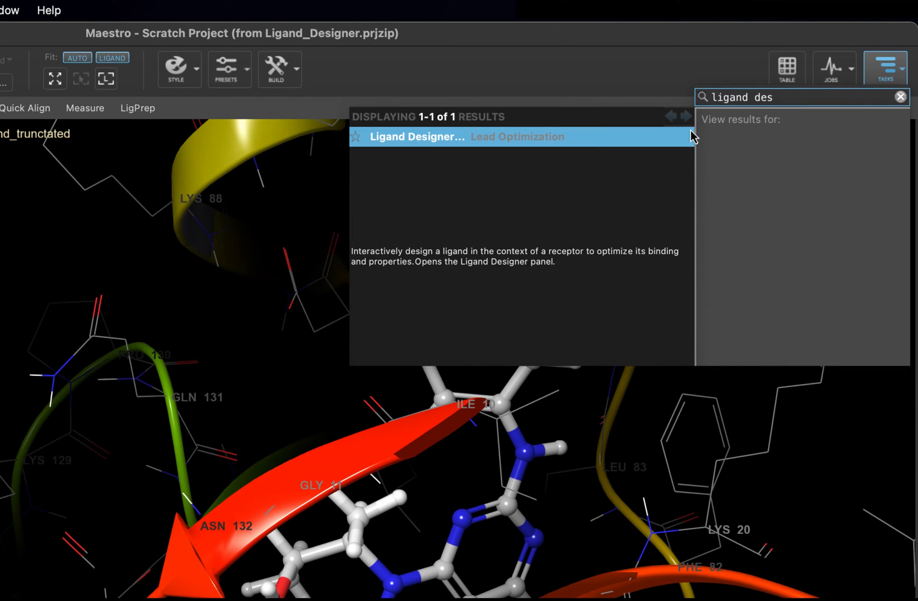
left_click(417, 137)
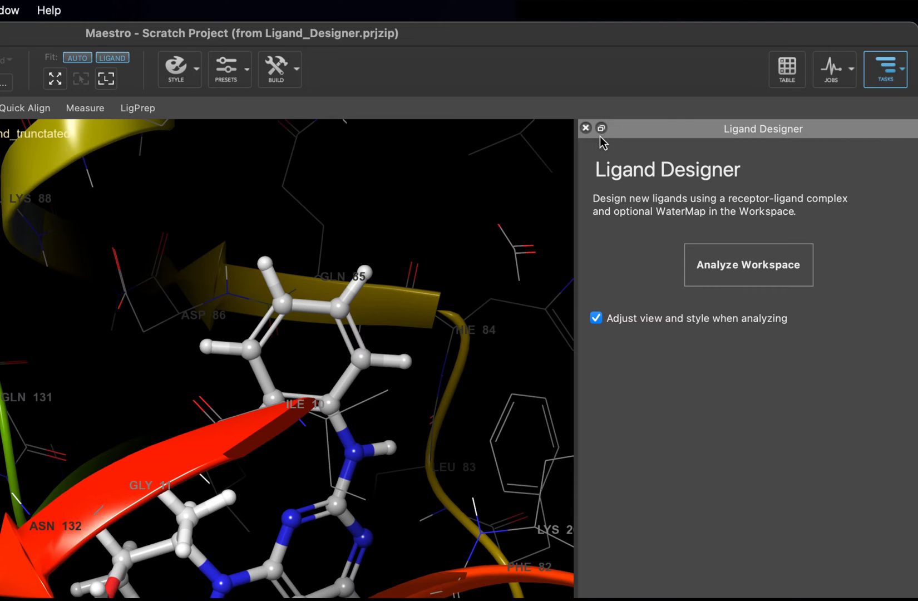
mouse_move(609, 146)
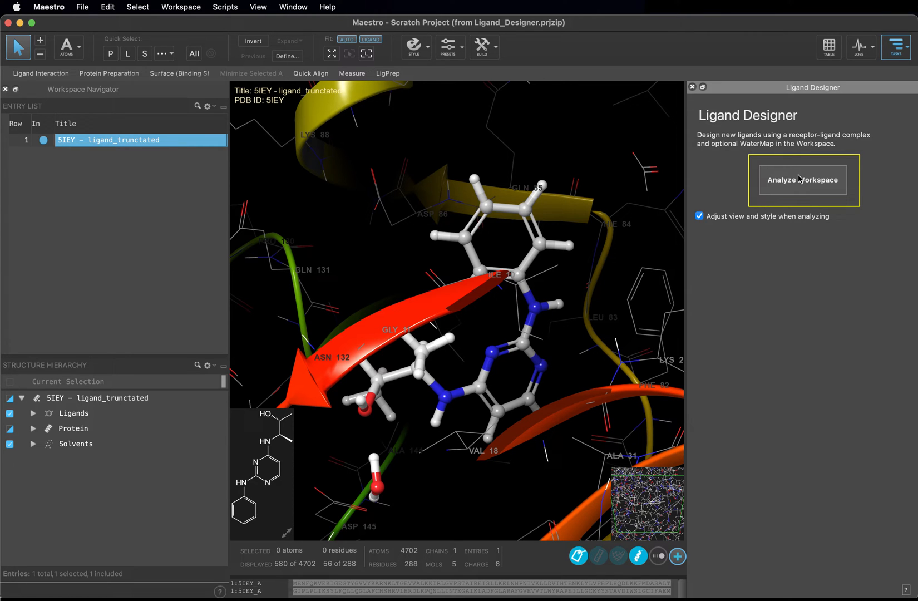
Step: Analyze the workspace complex for 6AE 1001 and review the Workflows list
left_click(802, 180)
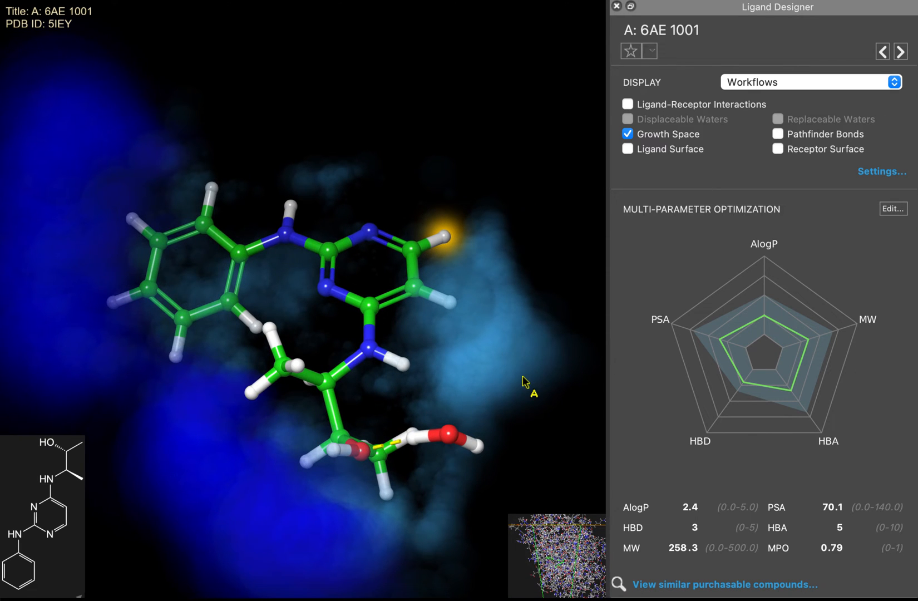
mouse_move(494, 368)
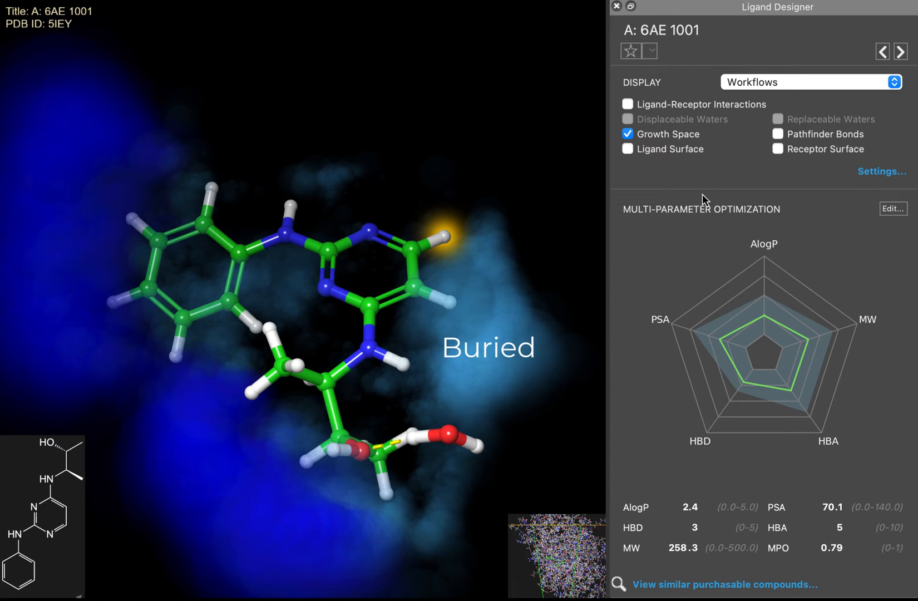
mouse_move(907, 104)
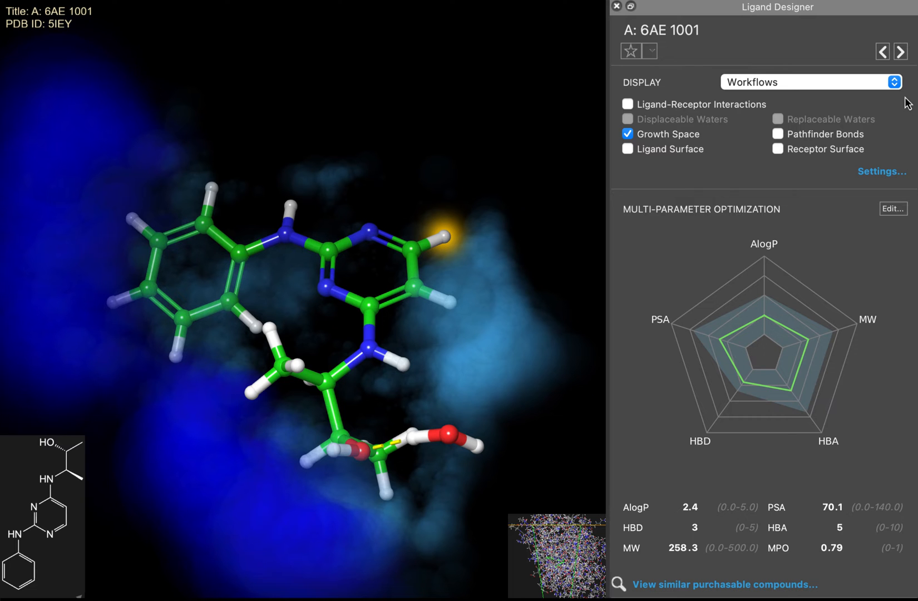
left_click(892, 83)
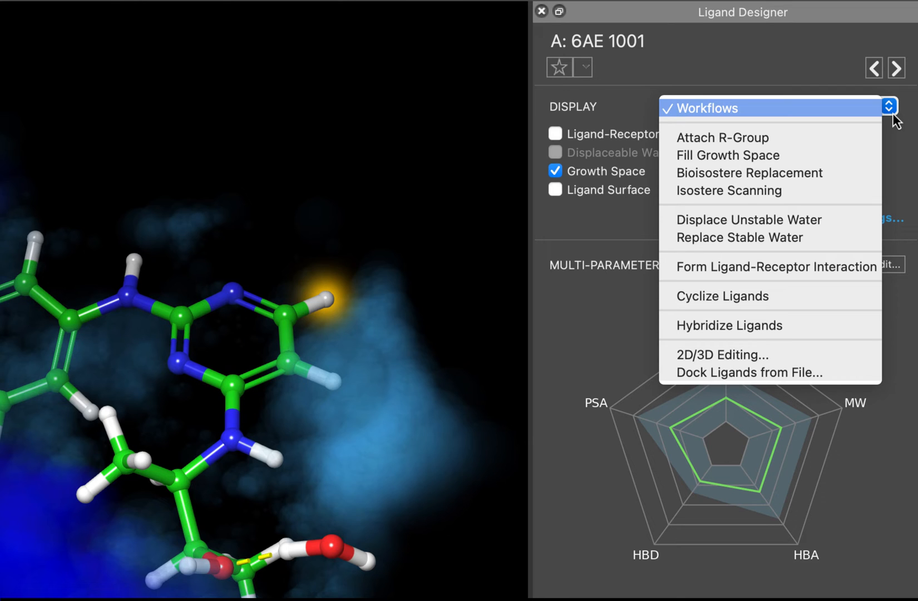
mouse_move(825, 296)
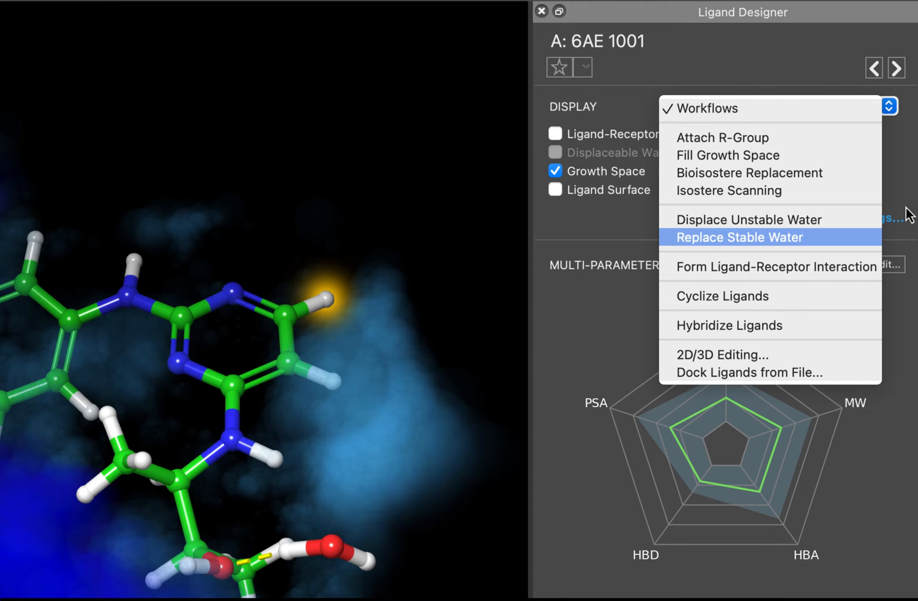
mouse_move(910, 202)
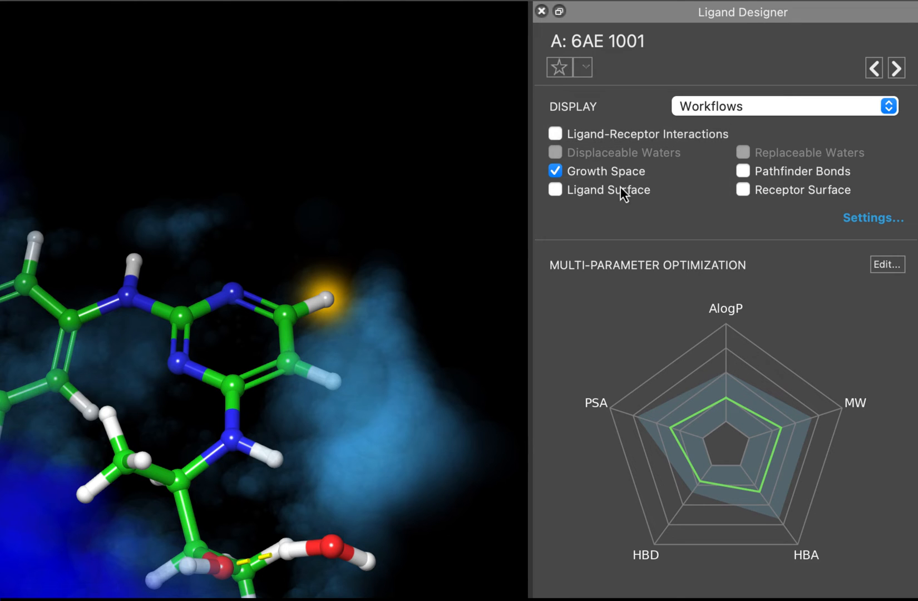
mouse_move(807, 295)
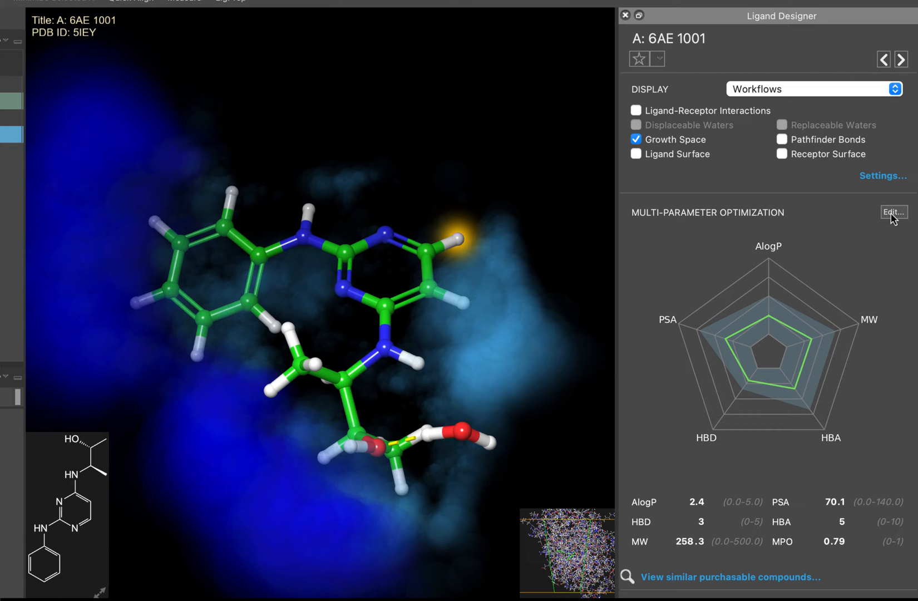
Step: Set the MPO scoring function to Druglike, giving the ligand an MPO of 0.68
left_click(892, 213)
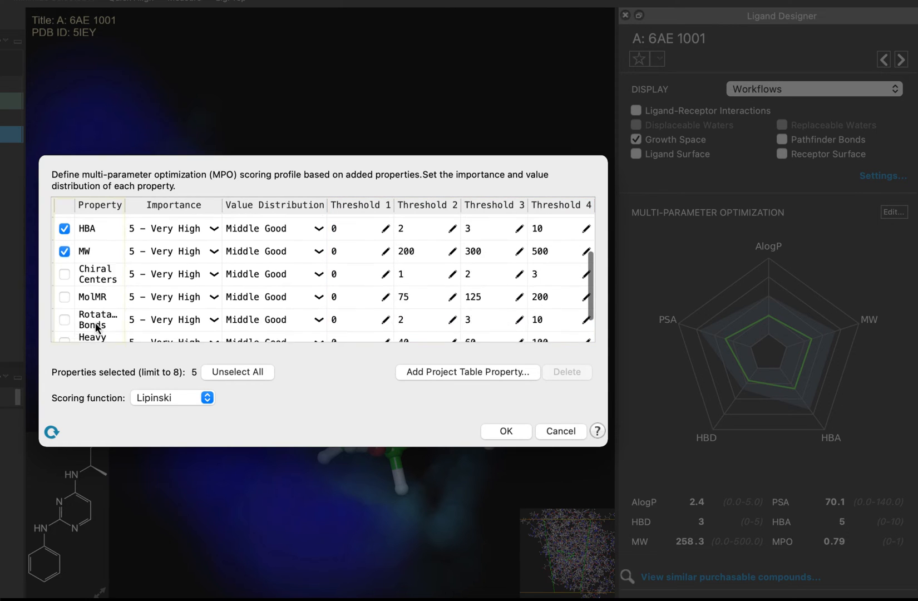
scroll("down", 3)
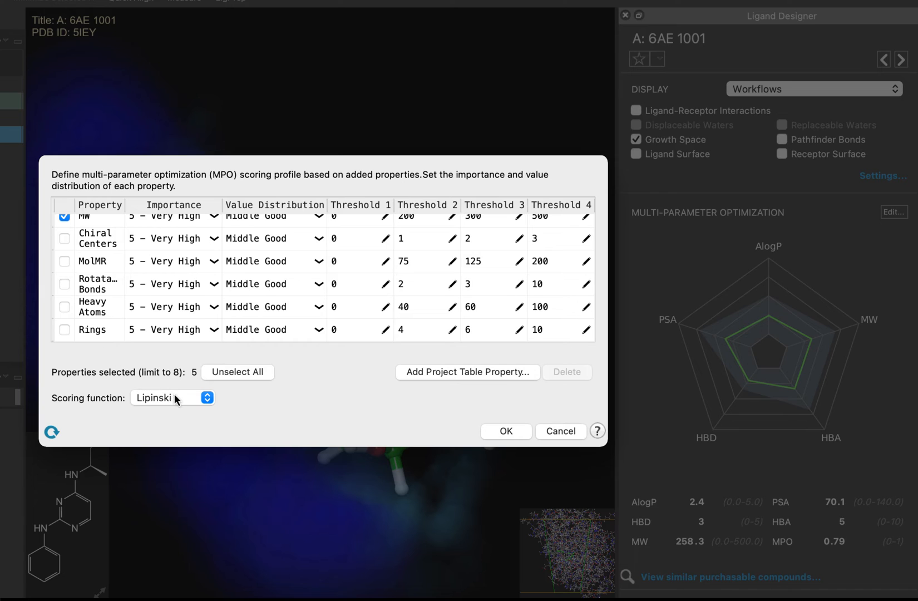
left_click(173, 397)
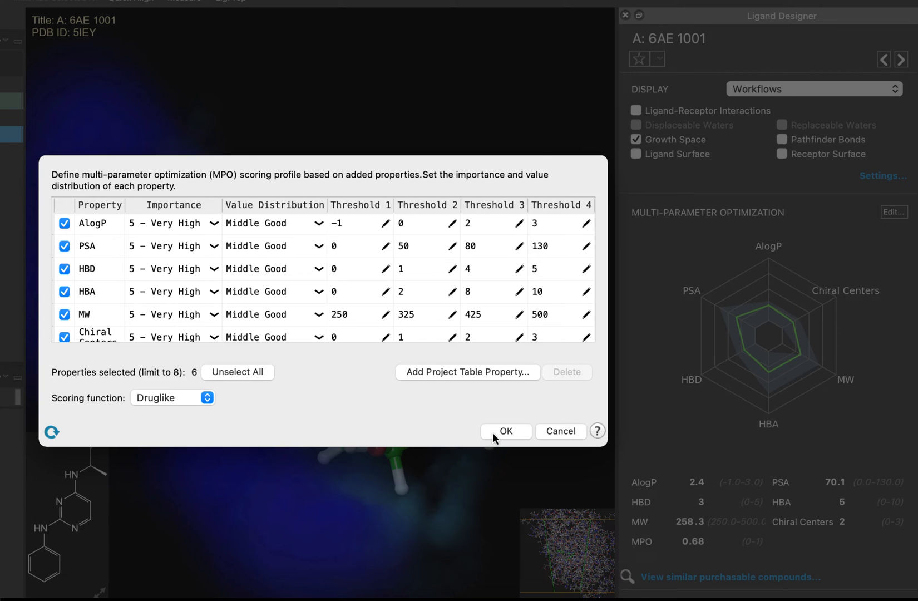
left_click(505, 431)
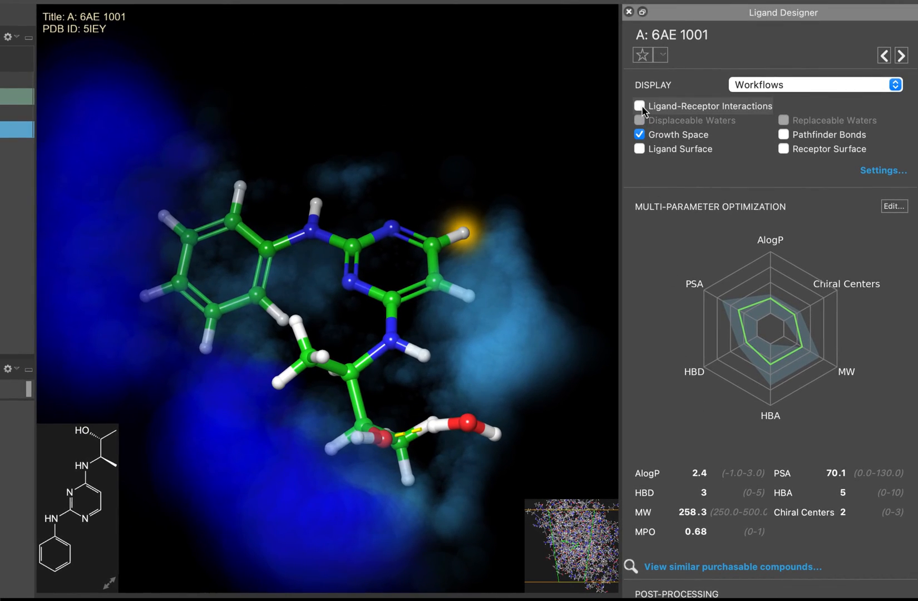
Step: Show ligand-receptor interaction sites, inspect them, and pick a receptor site to form an interaction
left_click(640, 106)
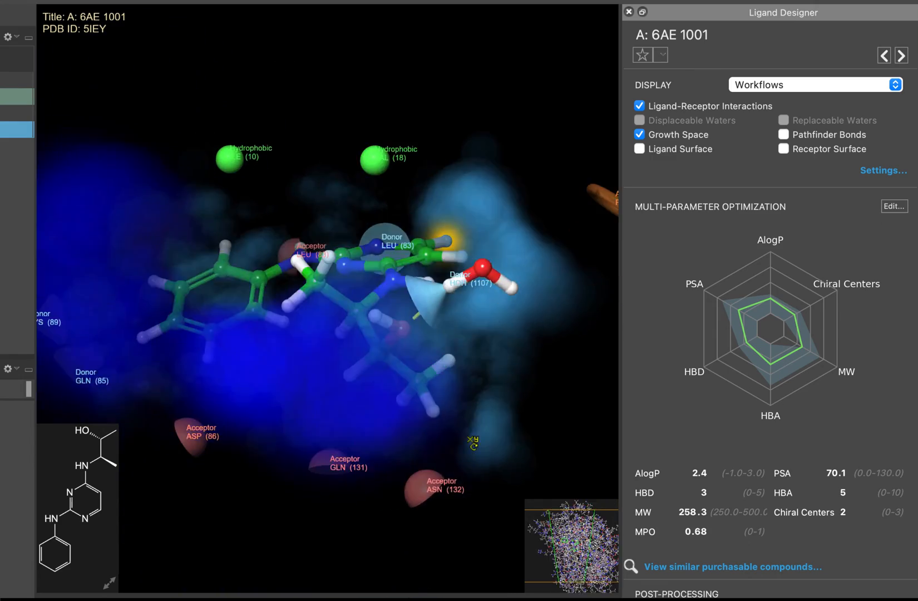
left_click_drag(328, 281, 386, 246)
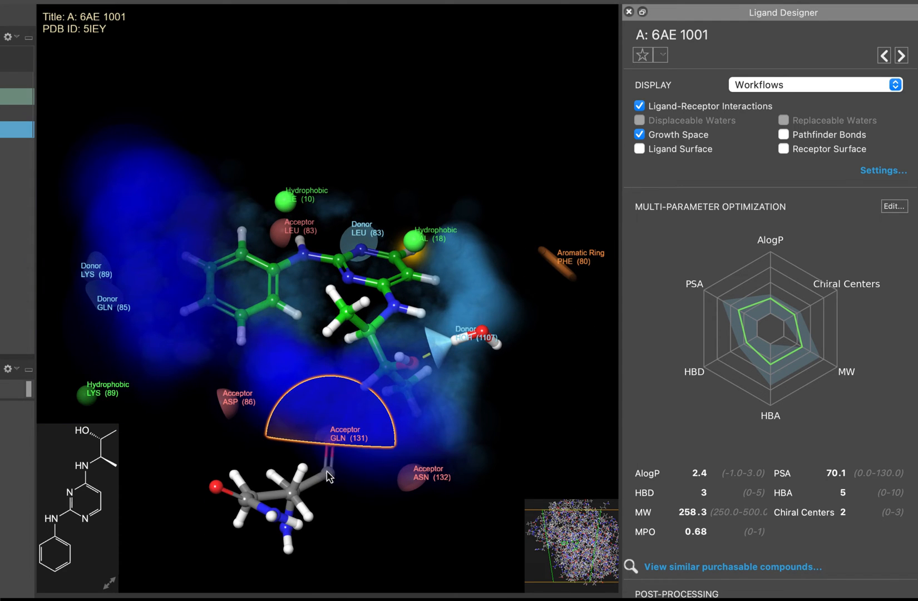
left_click_drag(329, 474, 217, 445)
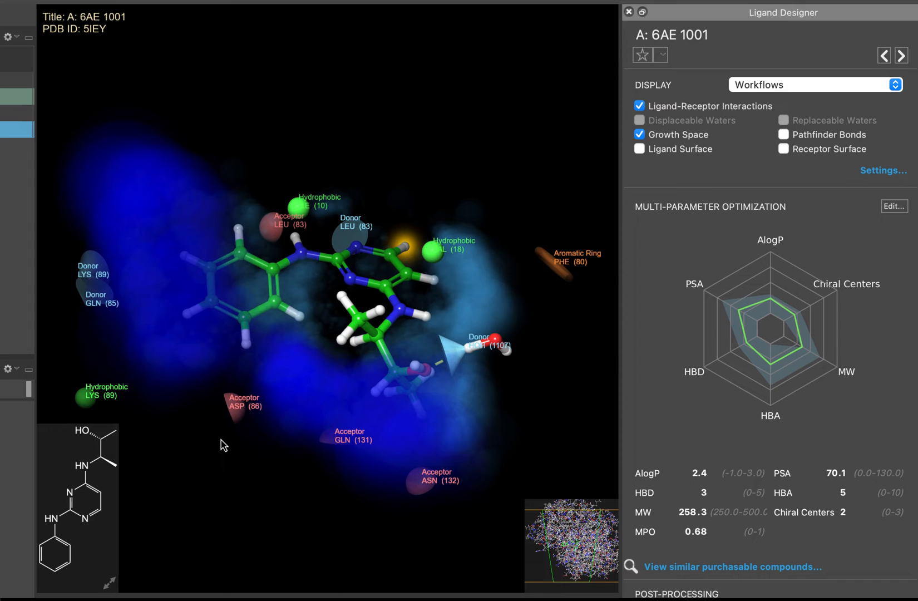
left_click(240, 405)
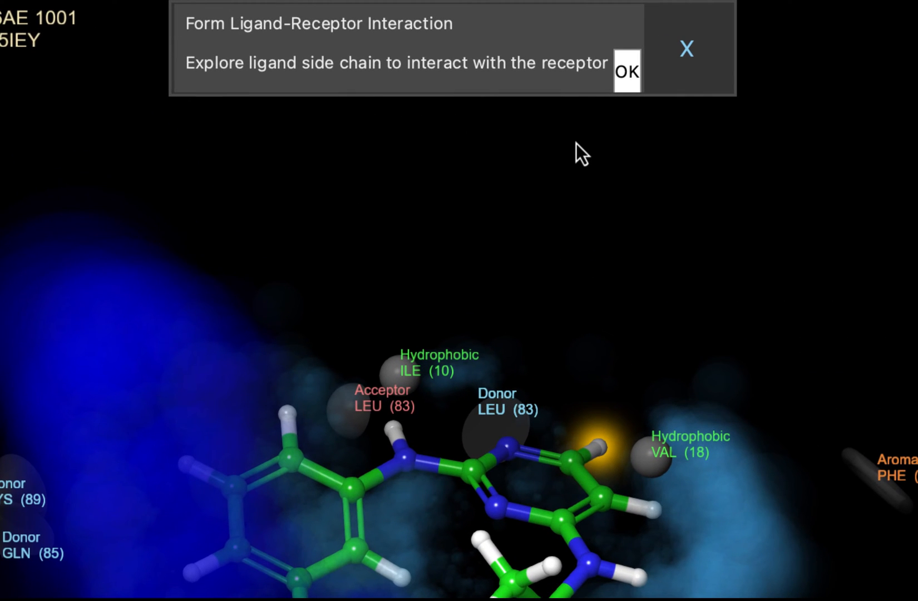
Step: Accept the Form Ligand-Receptor Interaction prompt to enumerate six docked poses of 6AE 1001
left_click(628, 71)
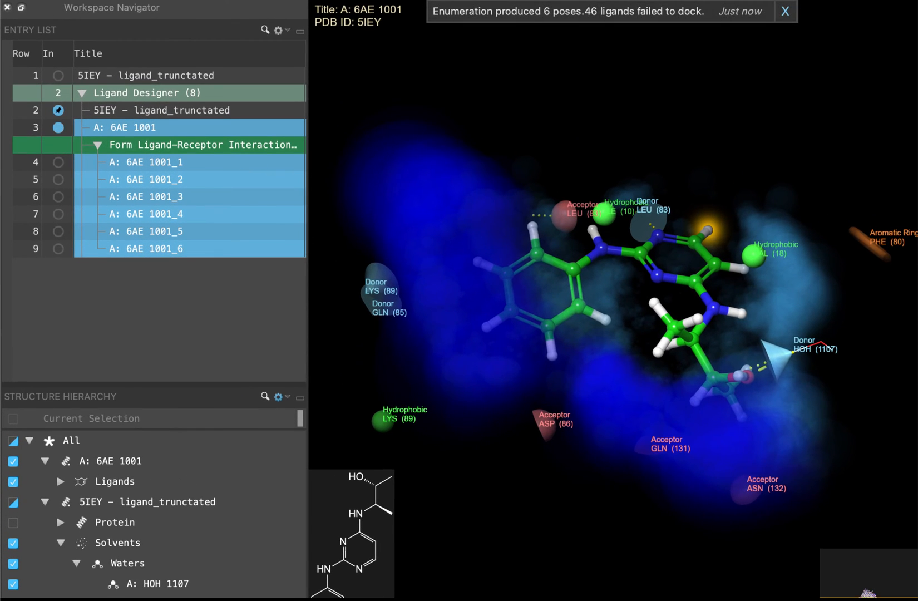
mouse_move(483, 499)
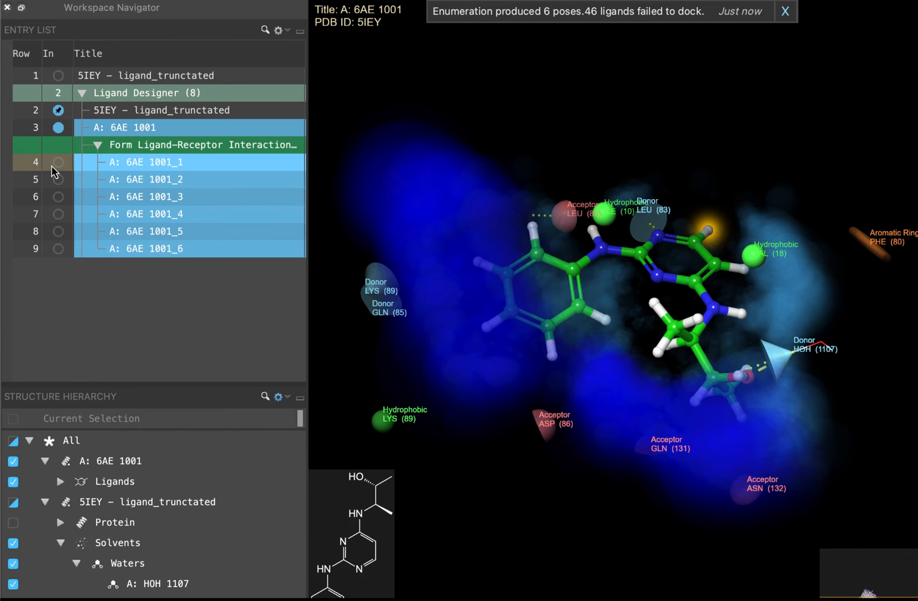
Step: Include poses 6AE 1001_1–_6 in the workspace and display residue ASP 86
left_click(58, 162)
type("A")
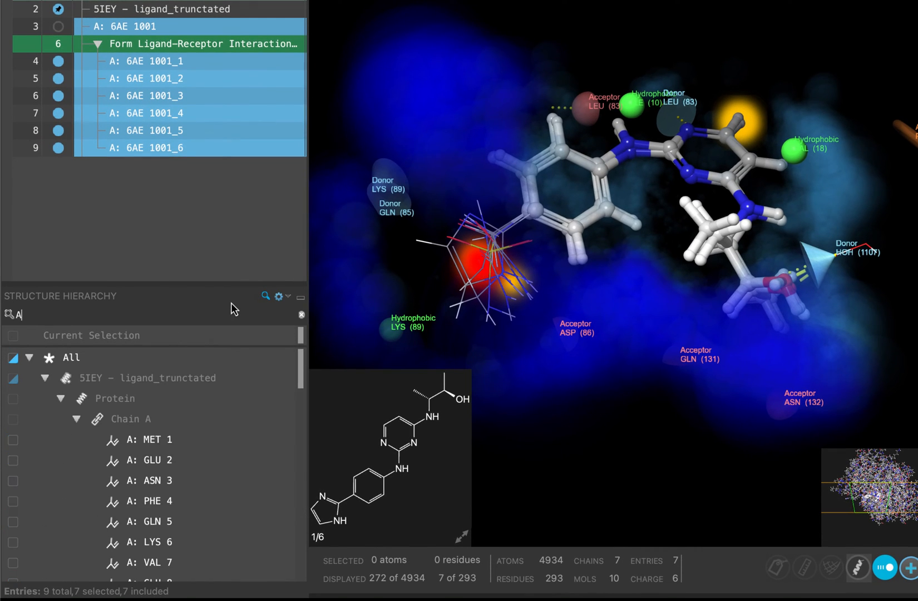
type("SP")
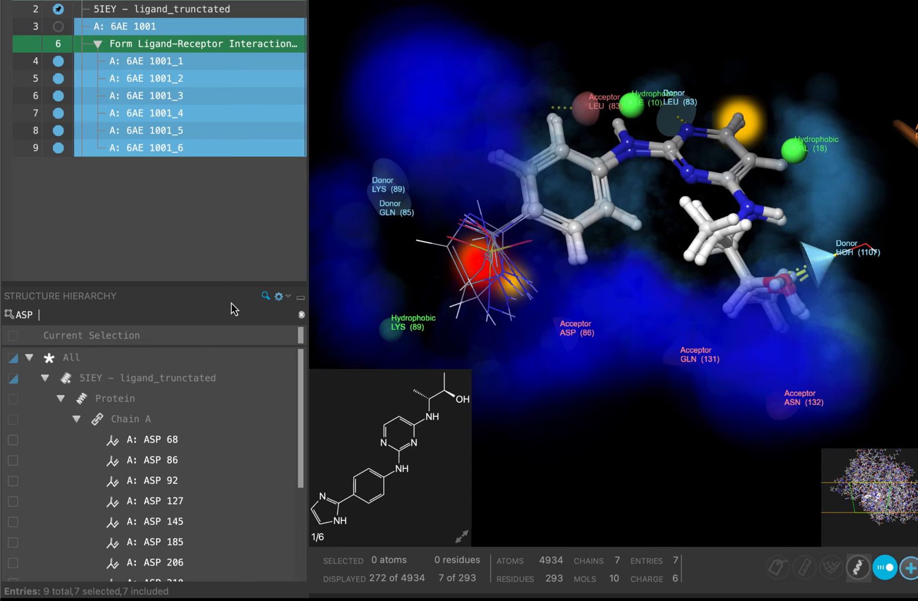
type("86")
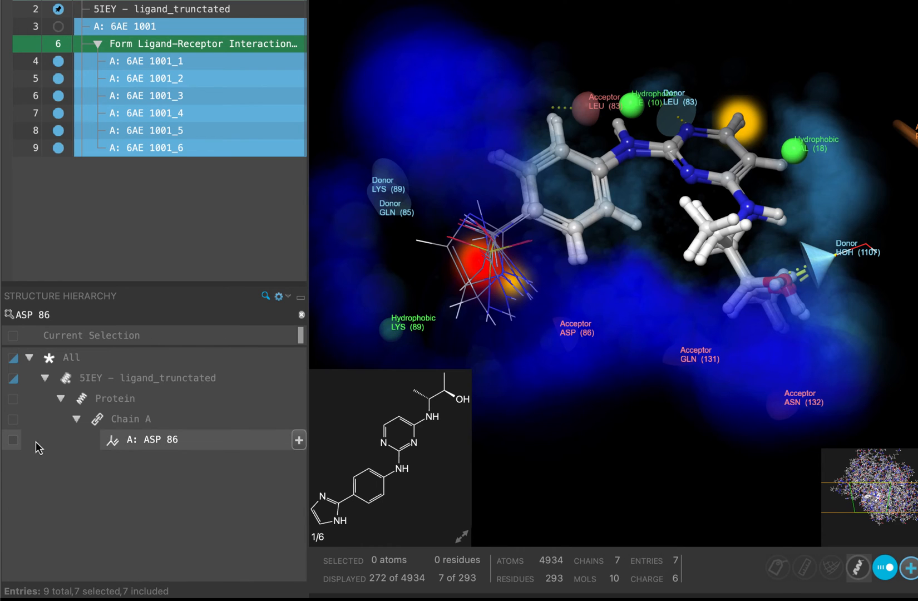
left_click(13, 439)
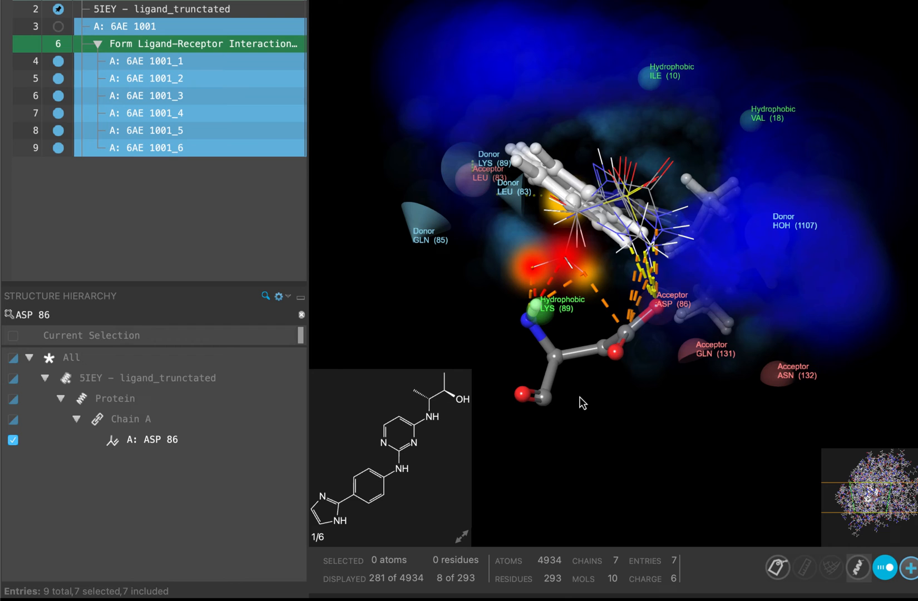
mouse_move(72, 430)
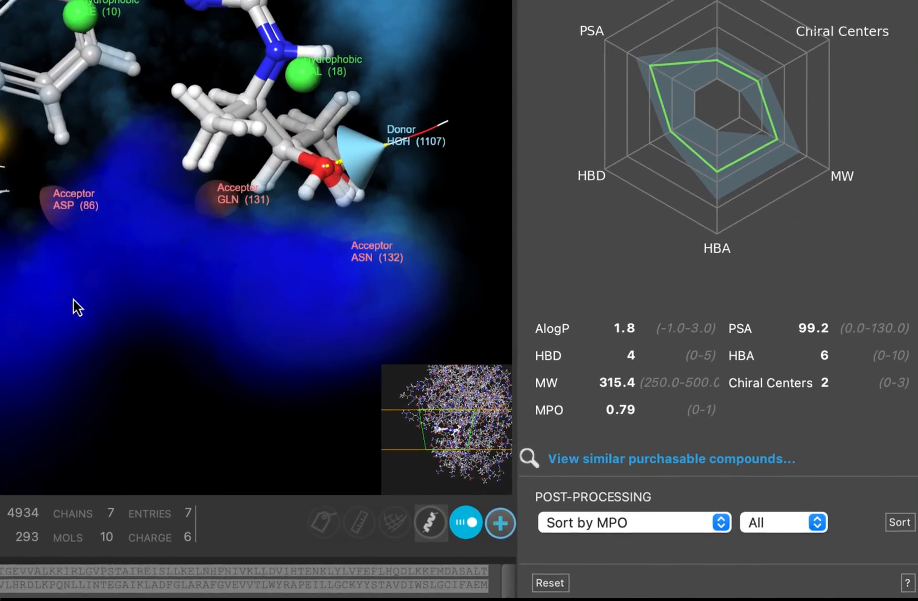
Step: Choose Sort by MPO as the post-processing action for the generated designs
left_click(634, 522)
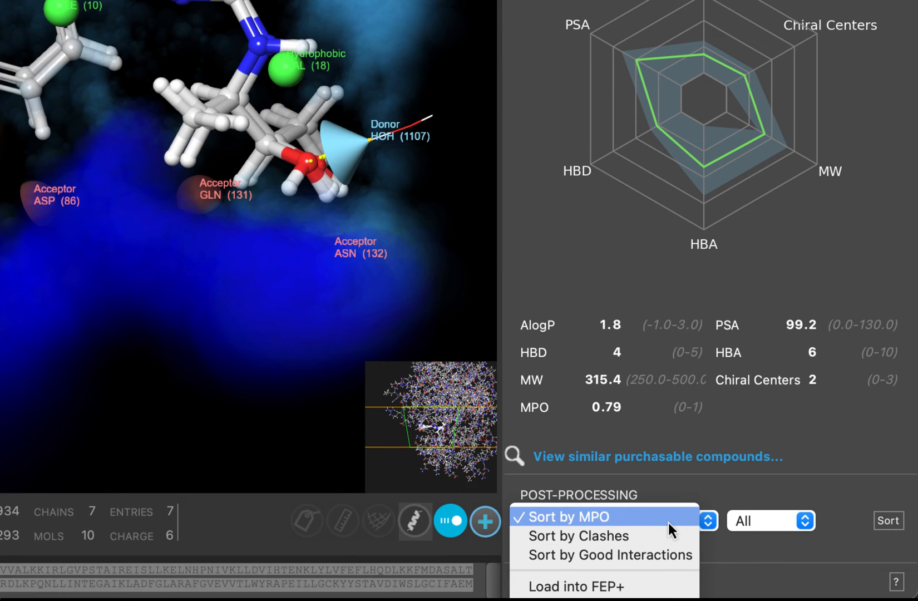
left_click(561, 516)
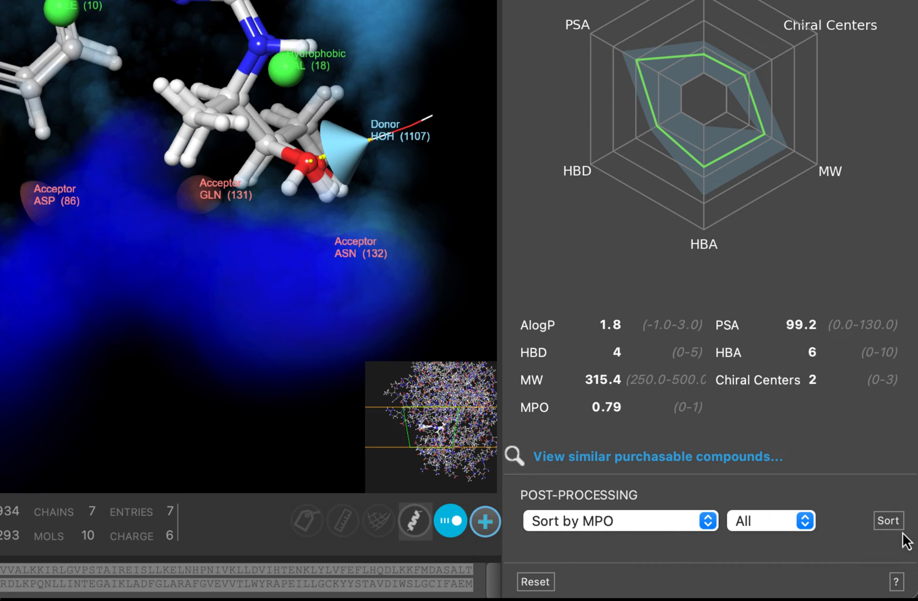
mouse_move(889, 519)
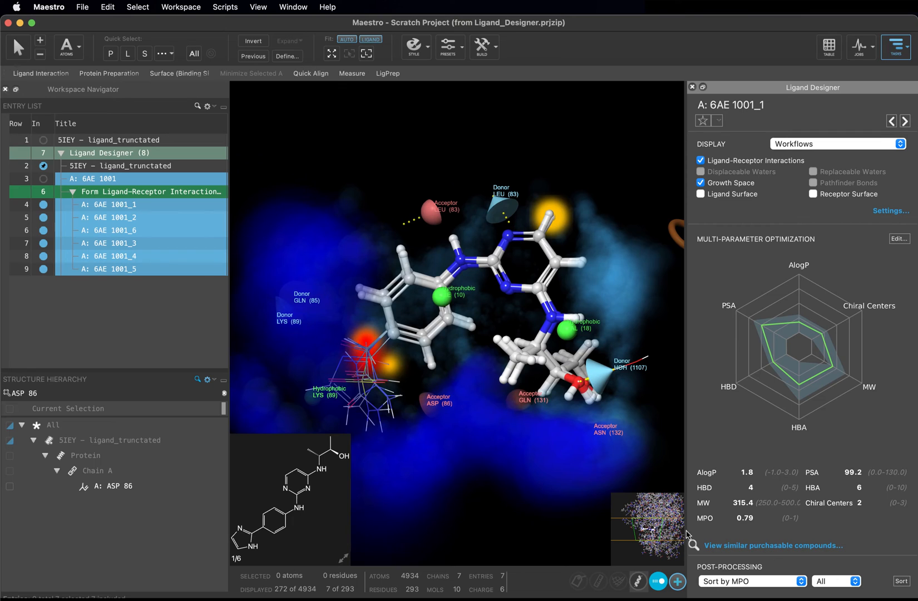
mouse_move(544, 284)
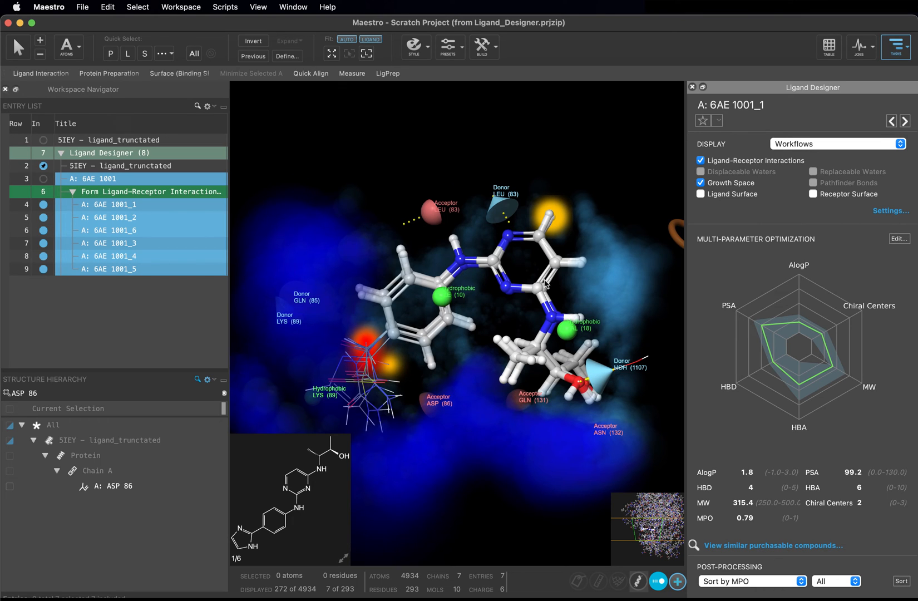
mouse_move(838, 125)
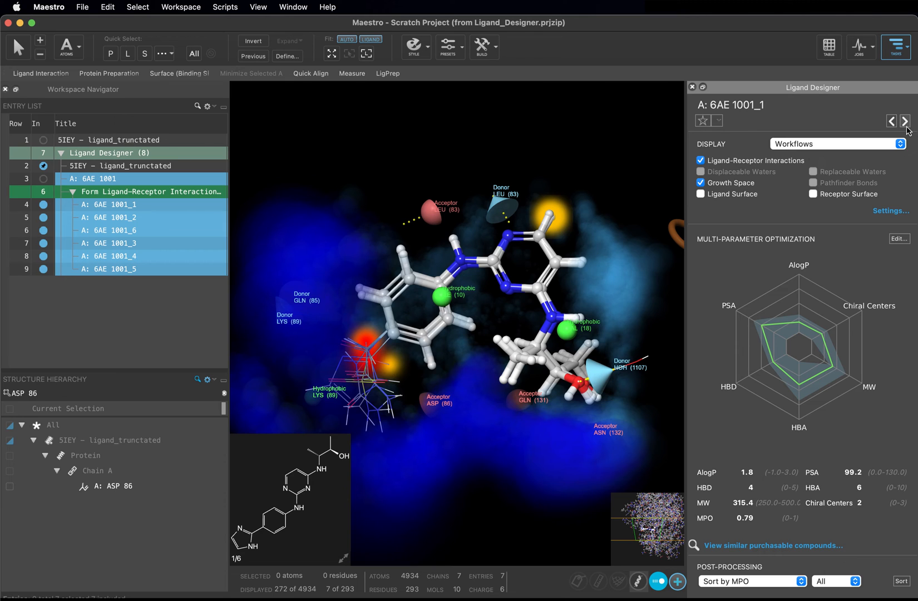
left_click(904, 121)
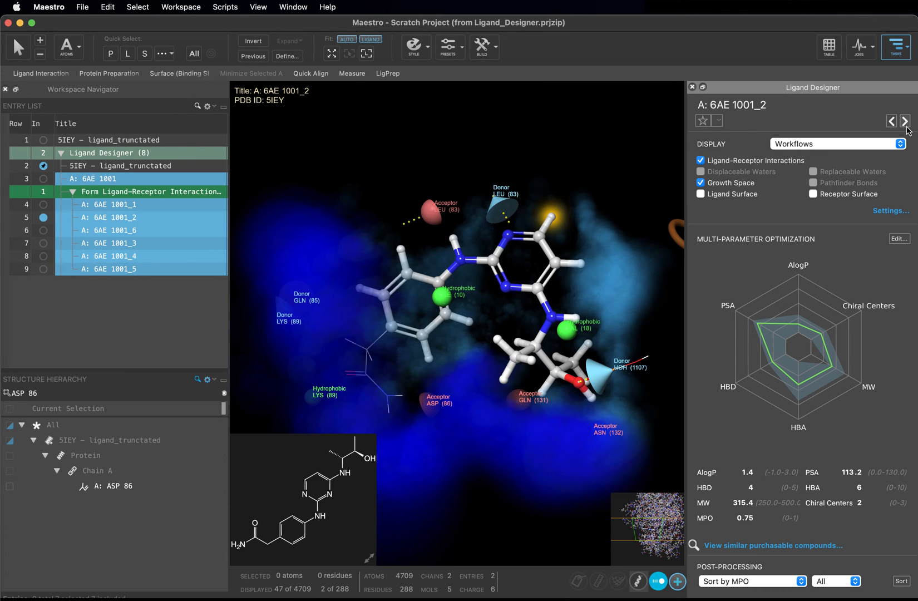
left_click(904, 121)
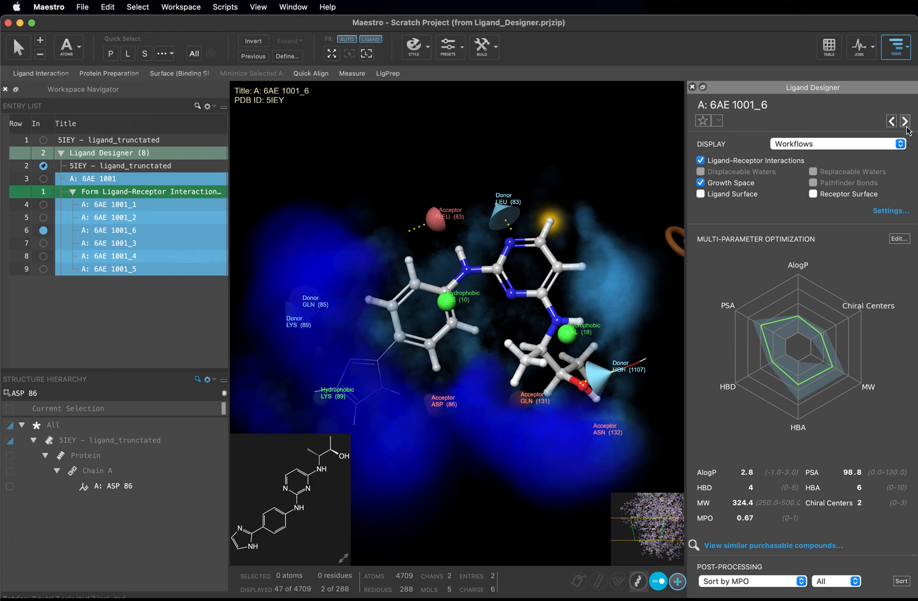
left_click(905, 121)
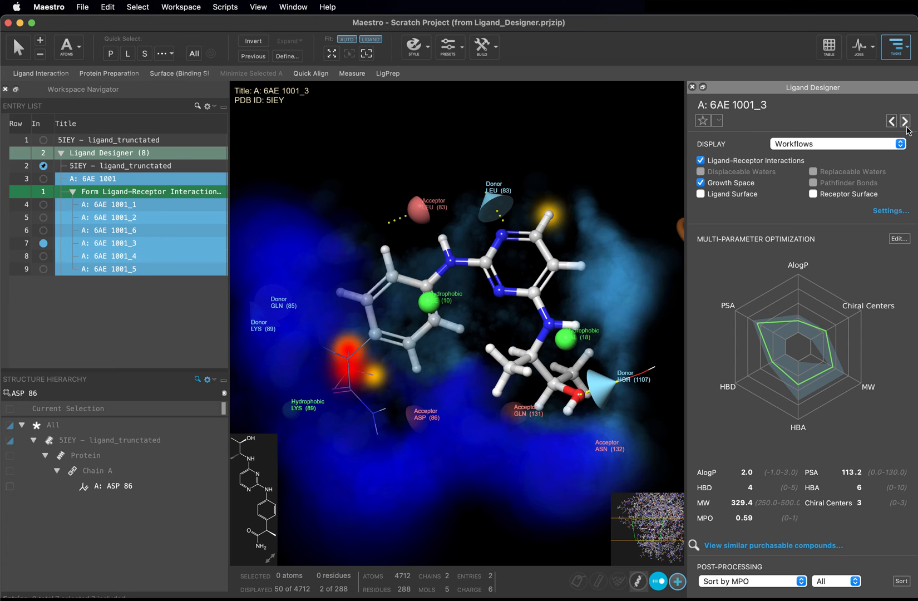
left_click(905, 121)
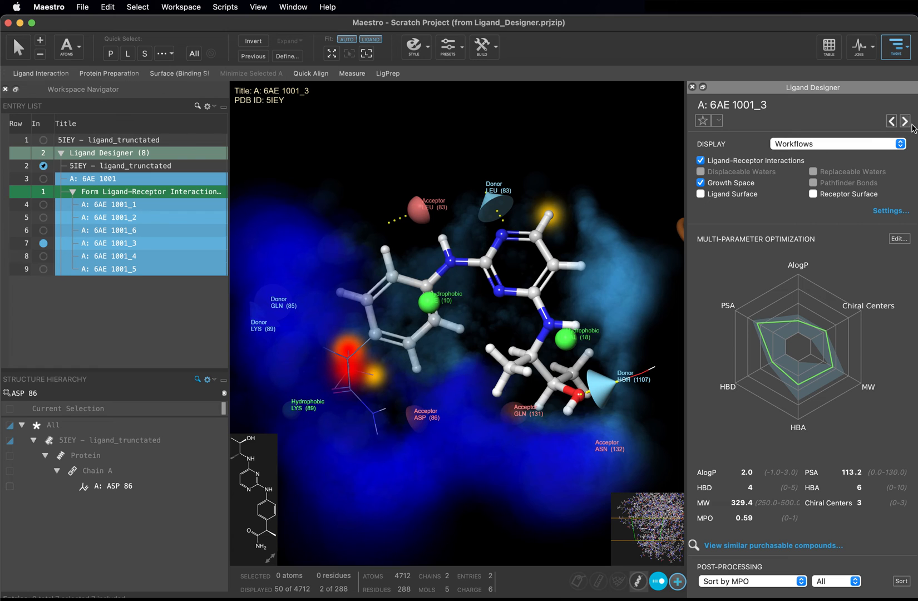
left_click(906, 120)
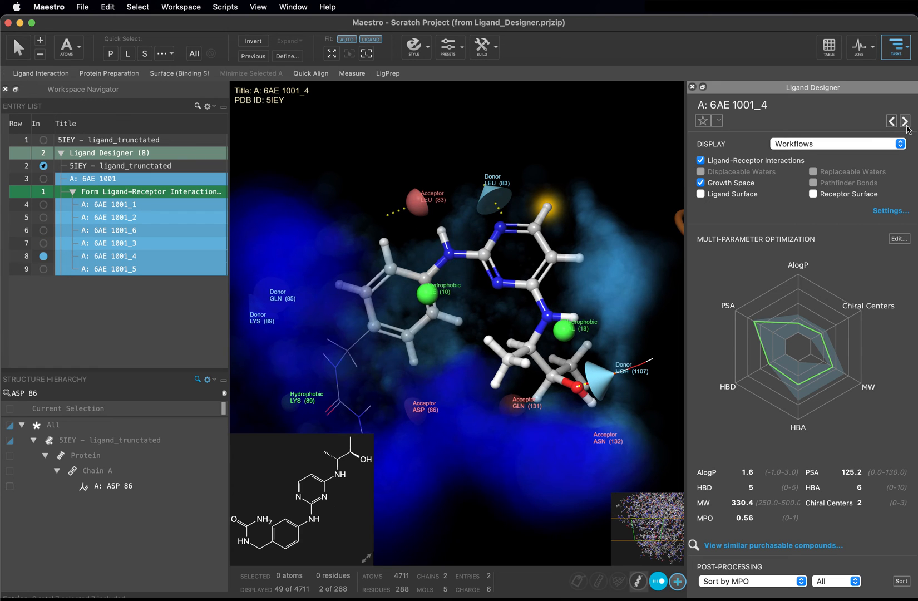
left_click(905, 120)
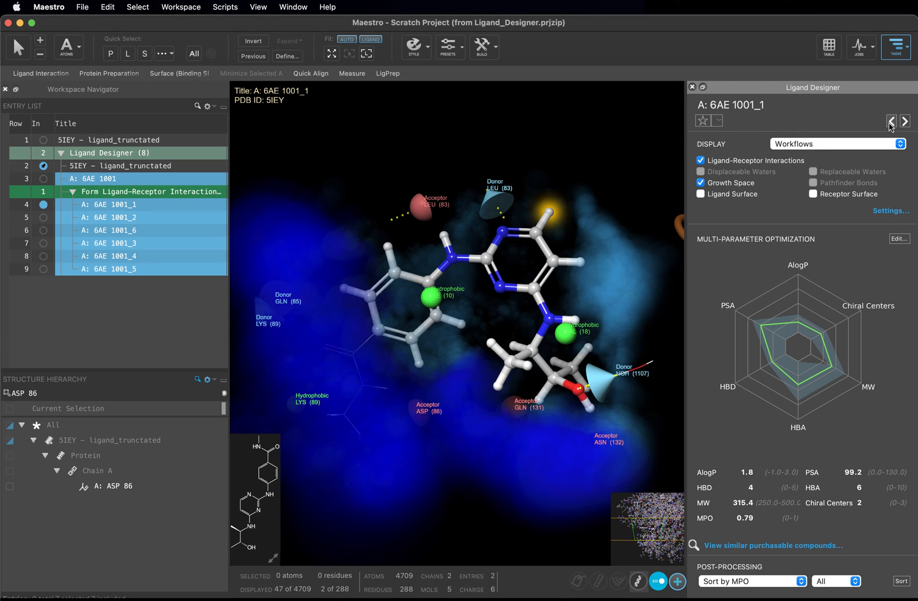
Step: Switch to 2D/3D Editing and add a fluorine to 6AE 1001_1's benzamide ring, raising MPO to 0.80
left_click(900, 144)
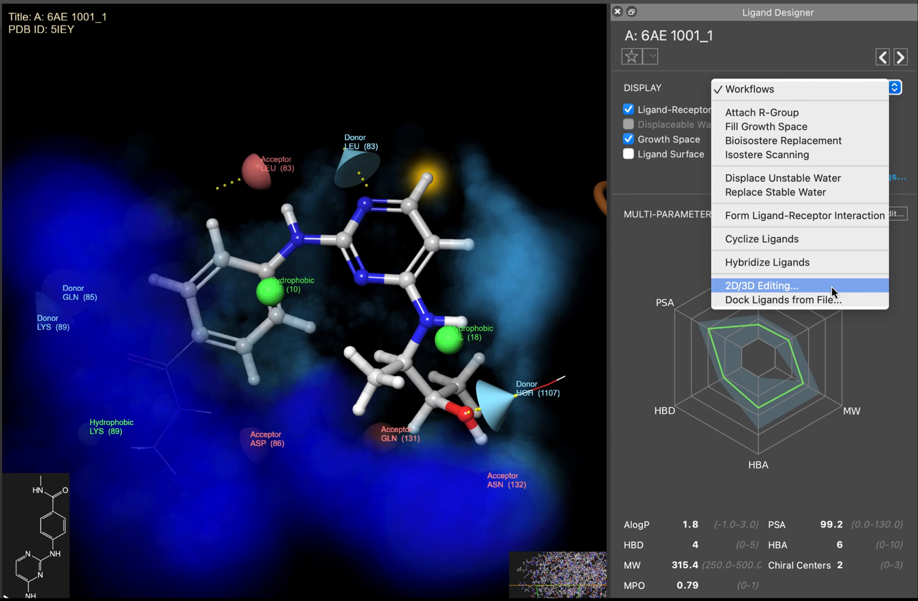
left_click(760, 285)
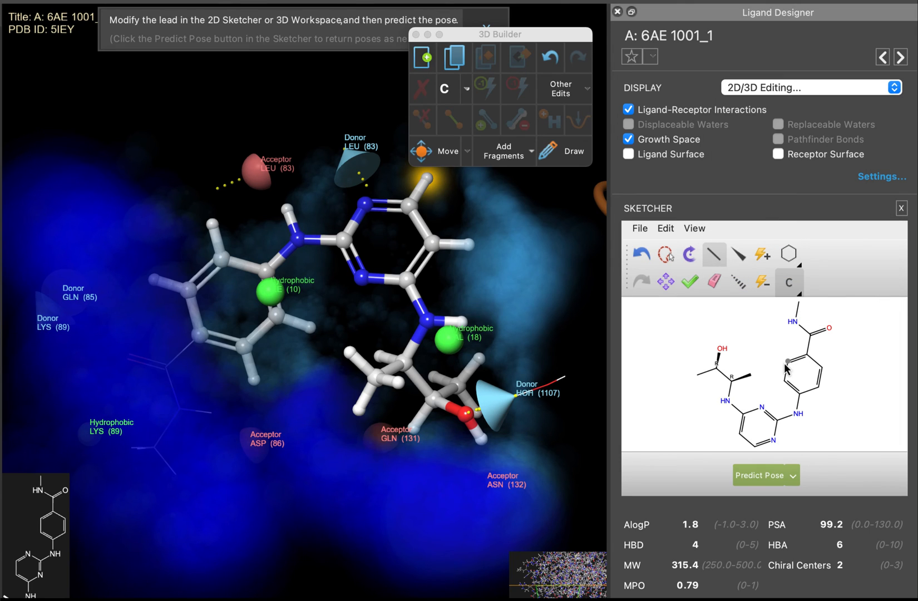
left_click(788, 282)
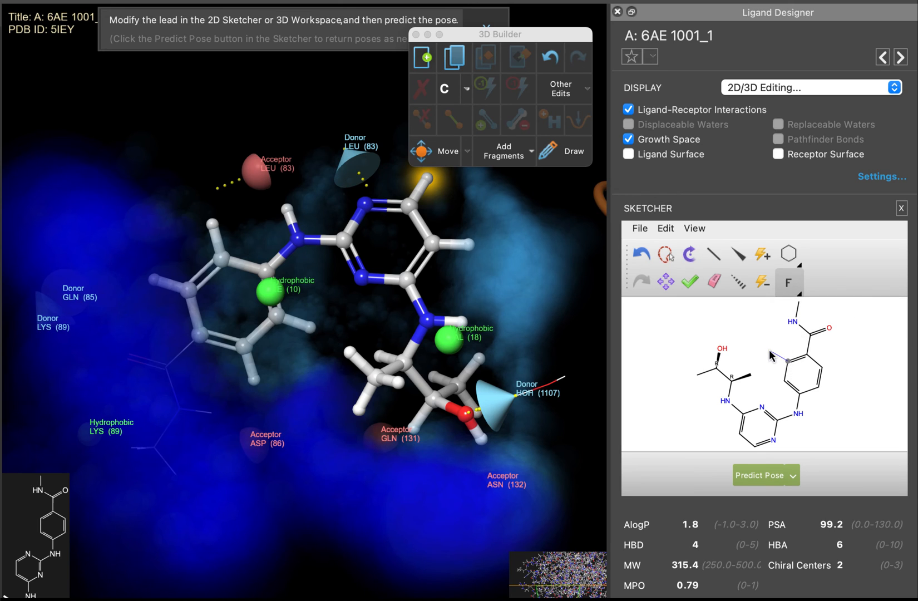
left_click(771, 355)
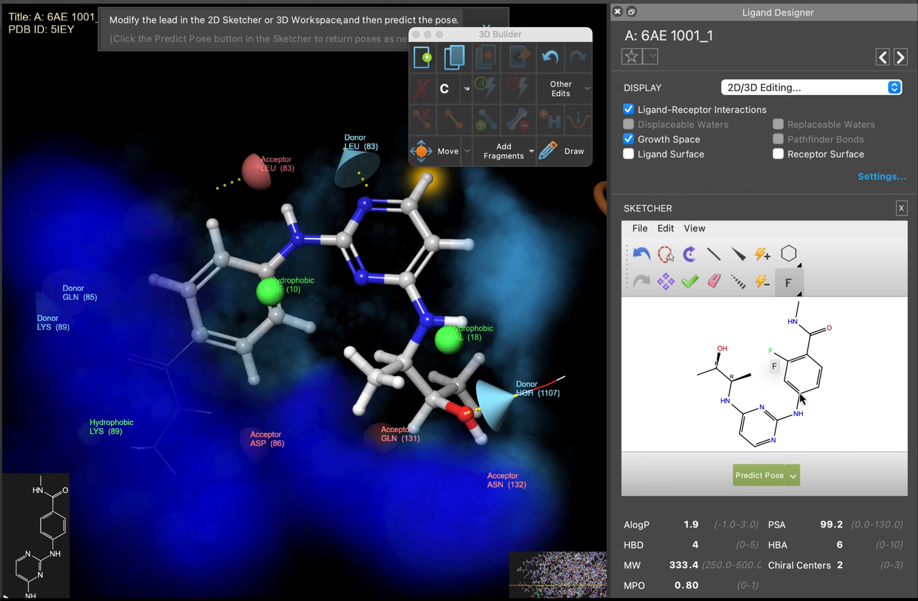
mouse_move(842, 442)
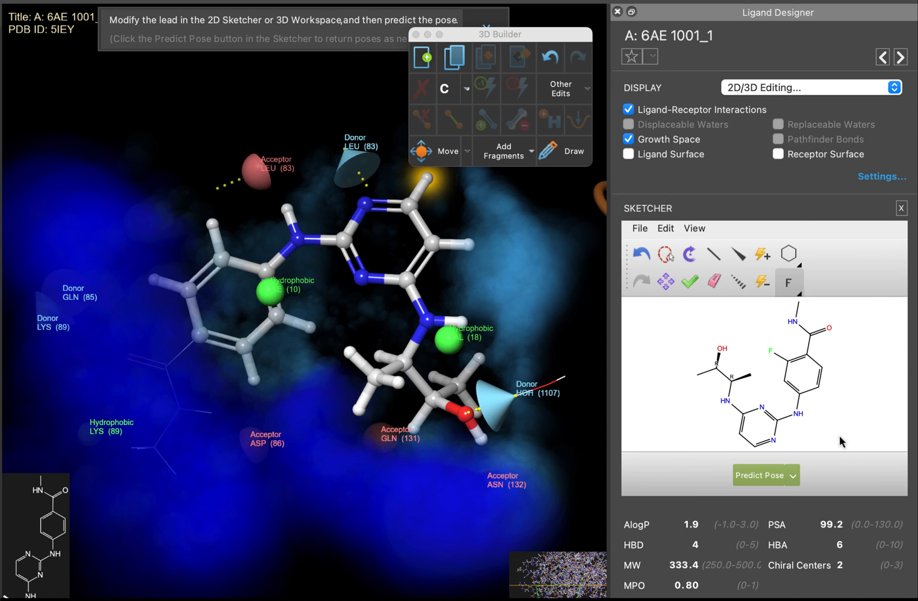
mouse_move(838, 443)
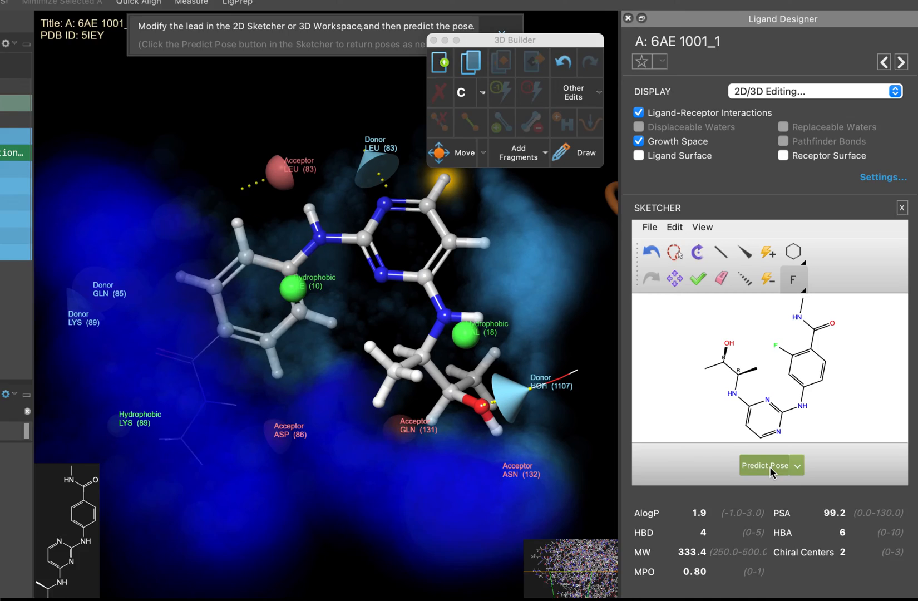
Step: Predict the fluorinated design's pose as user_designed_ligand_1 and mark it as a favorite
left_click(768, 465)
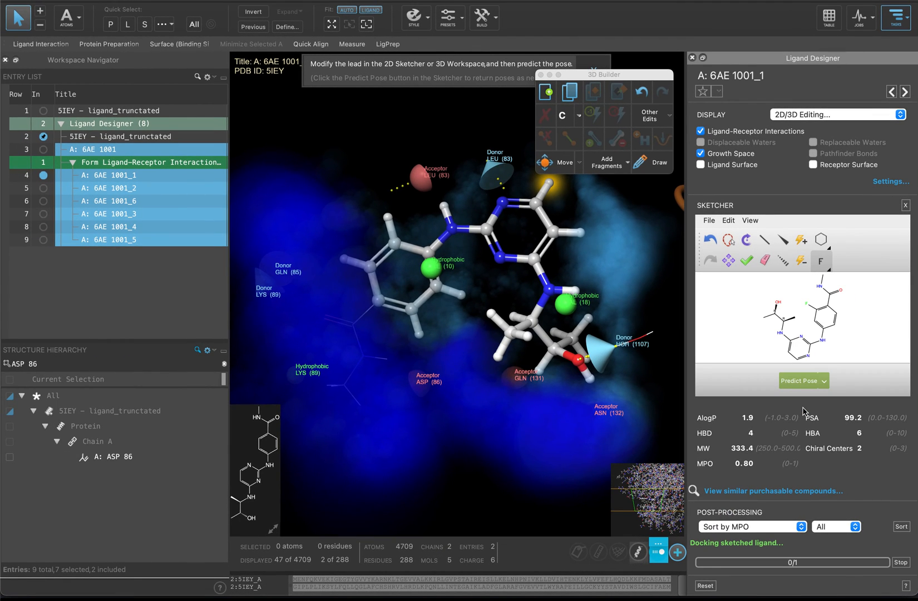
mouse_move(760, 580)
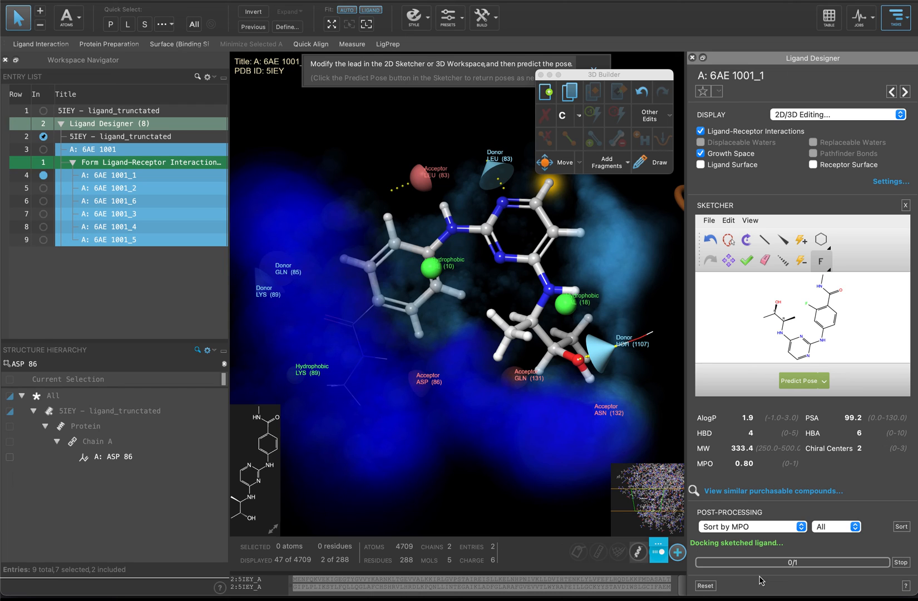
left_click(803, 380)
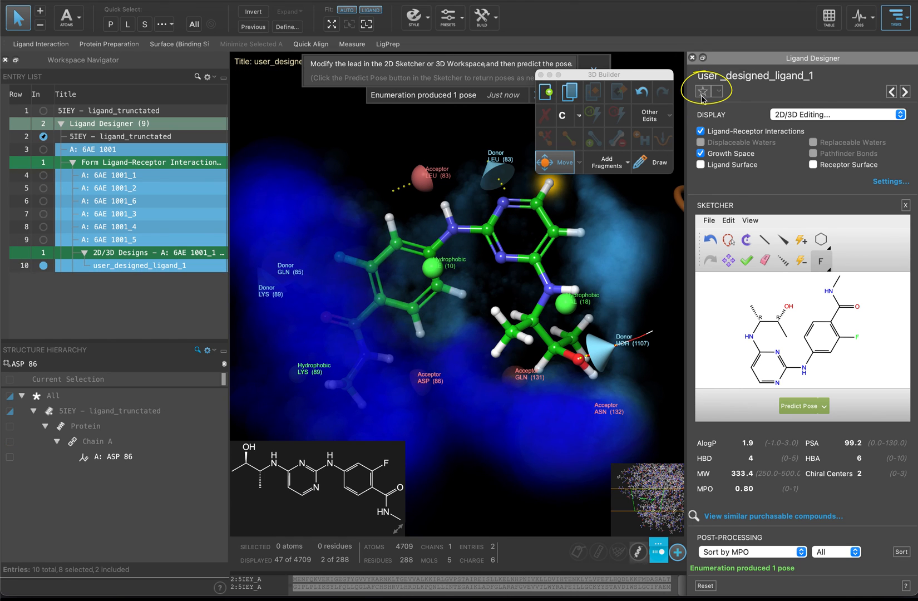
left_click(702, 91)
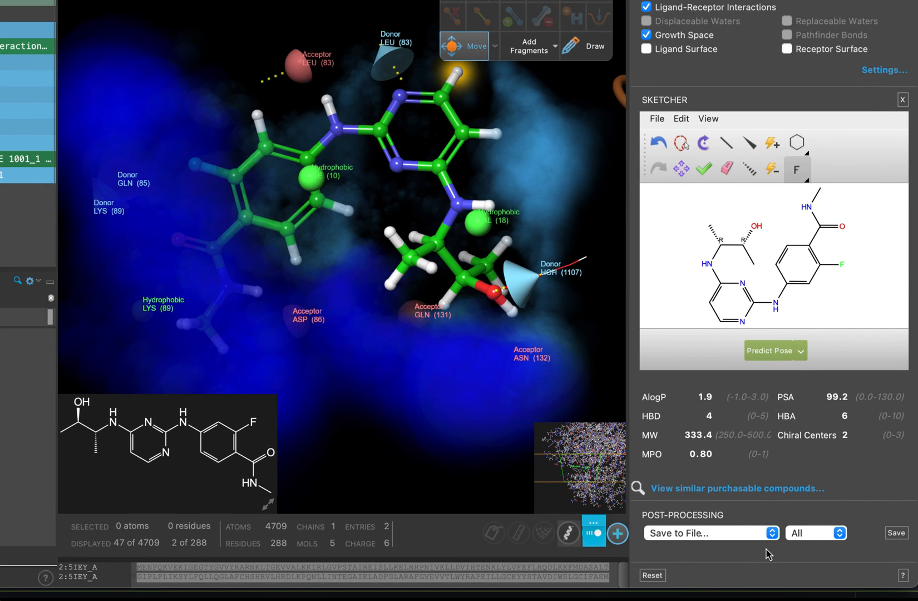
Step: Choose Save to File... as the post-processing action and restrict the subset to Favorites
left_click(770, 532)
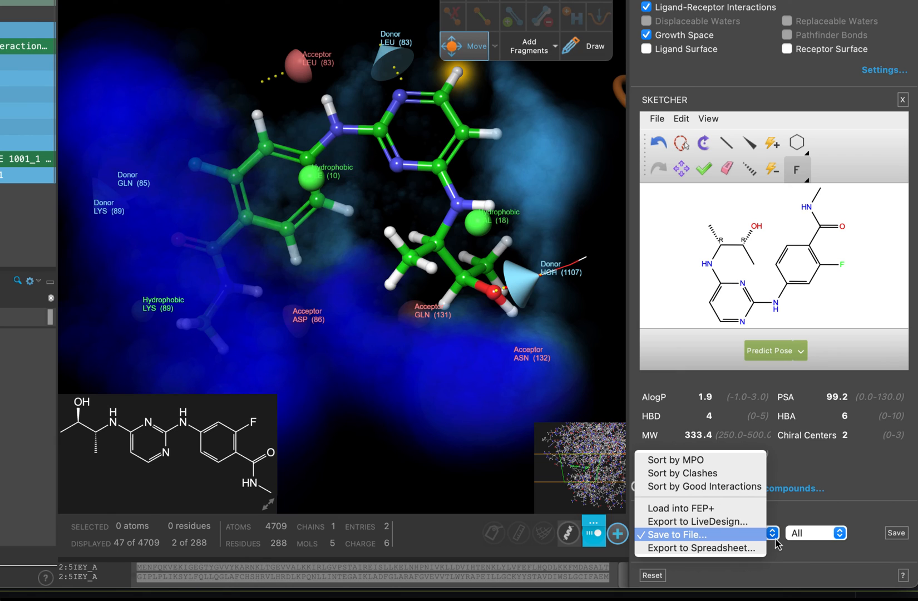
left_click(703, 534)
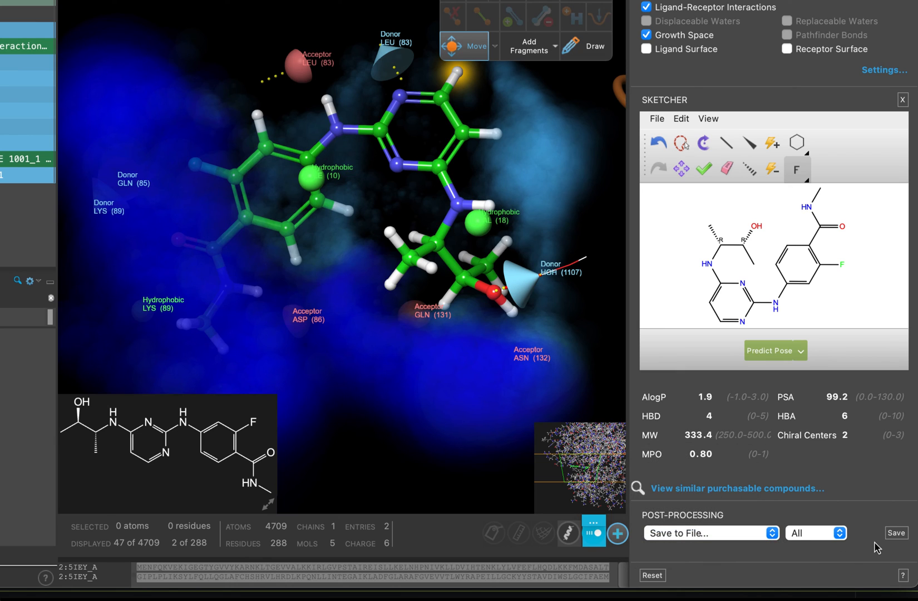
left_click(815, 532)
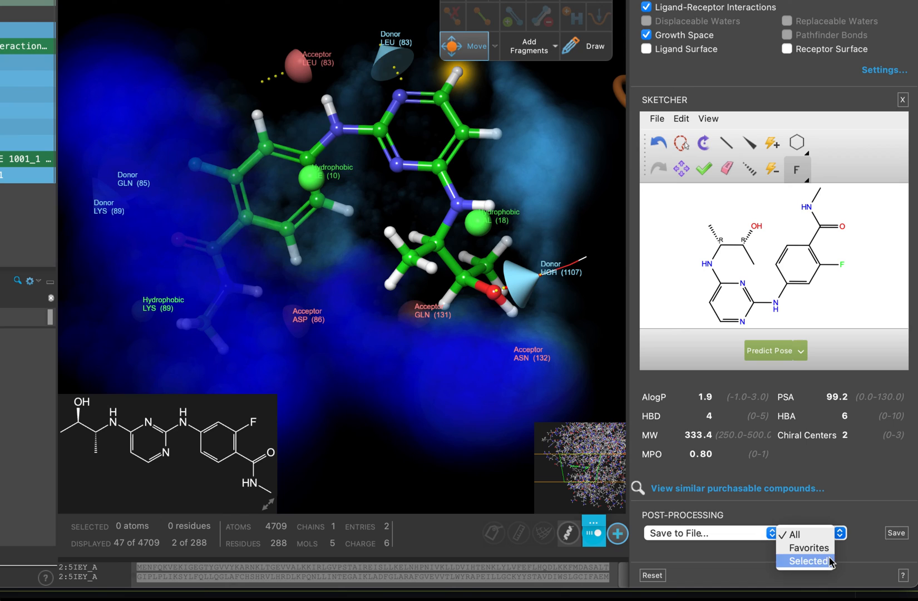
left_click(807, 548)
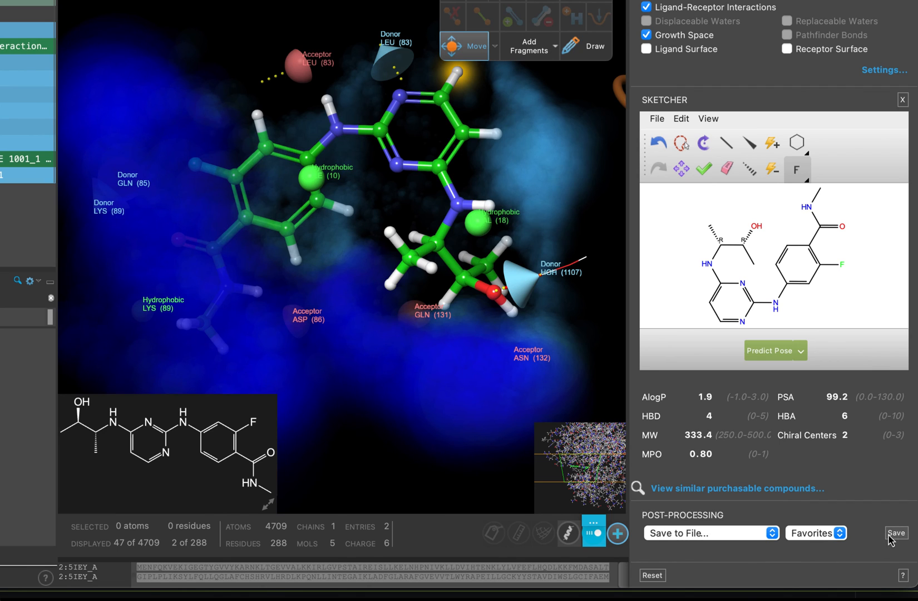
Step: Save the favorite designs to a file named Ligand_Designer_Ideas
left_click(895, 533)
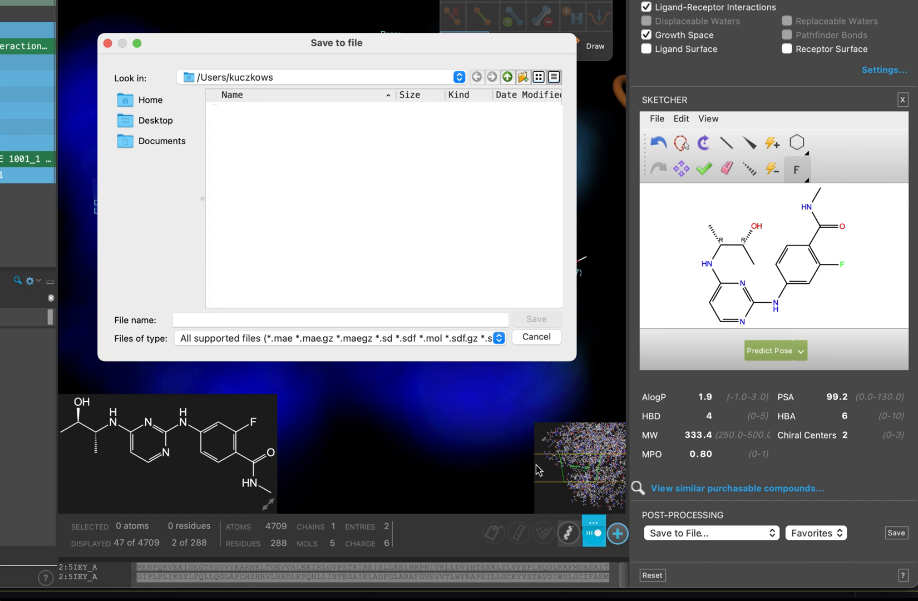
type("Ligand_Desi")
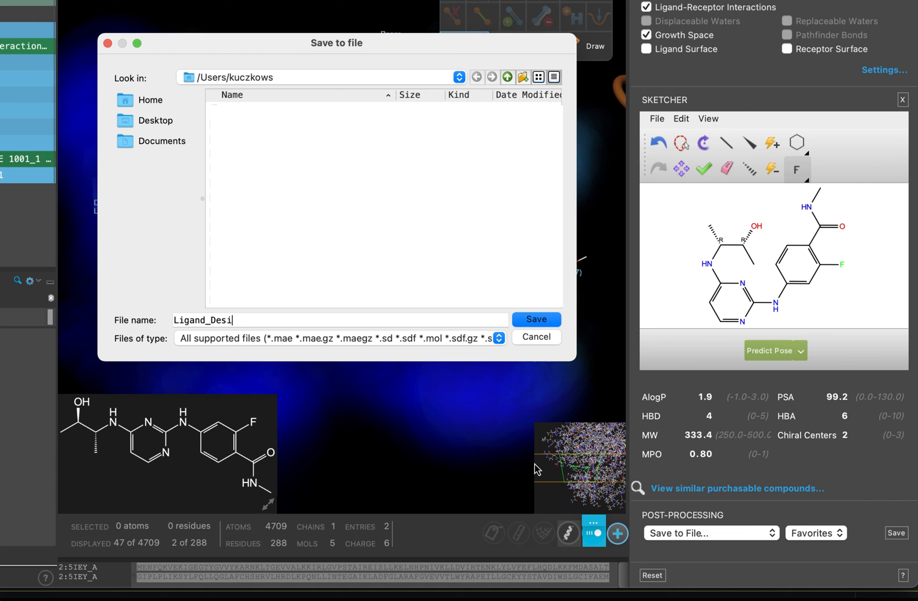
type("gner_I")
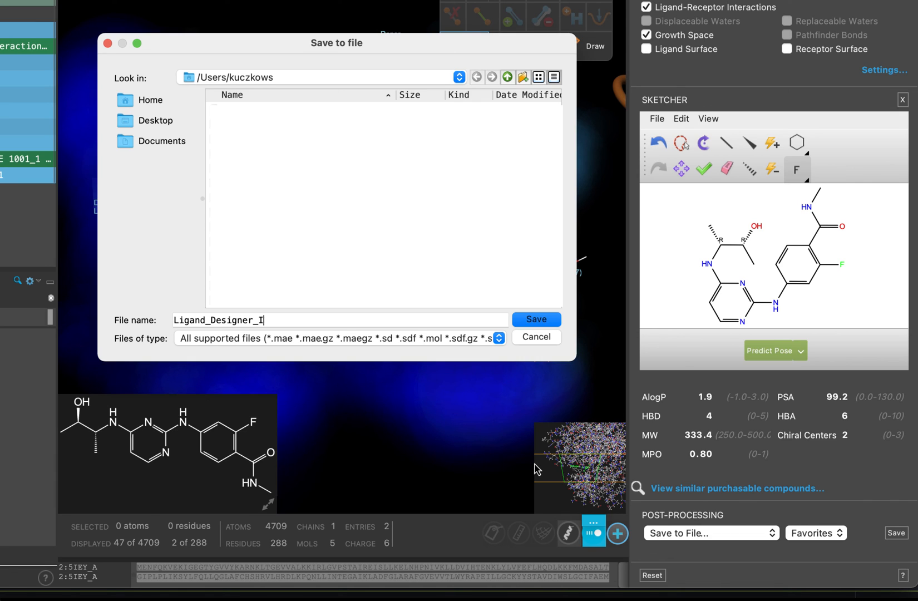
type("deas")
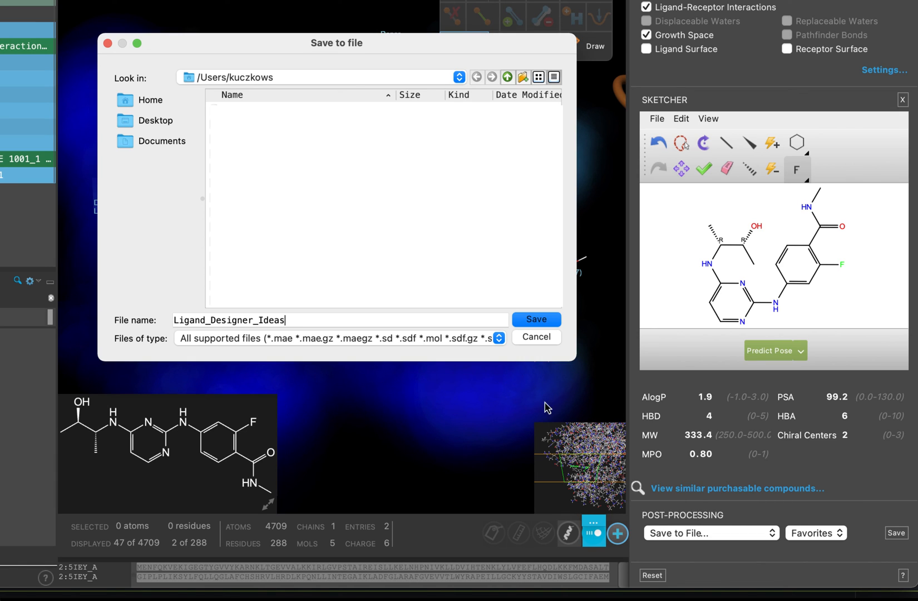
left_click(534, 320)
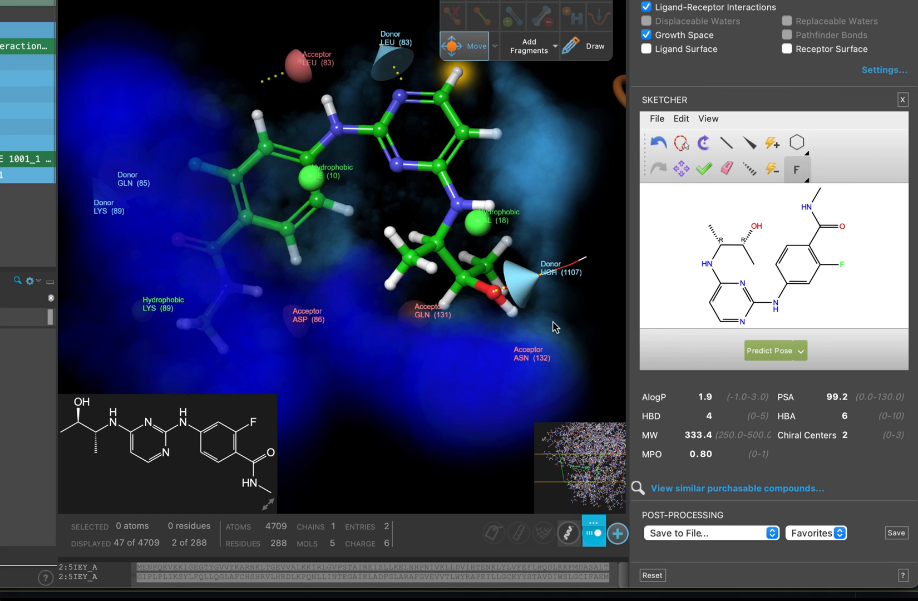